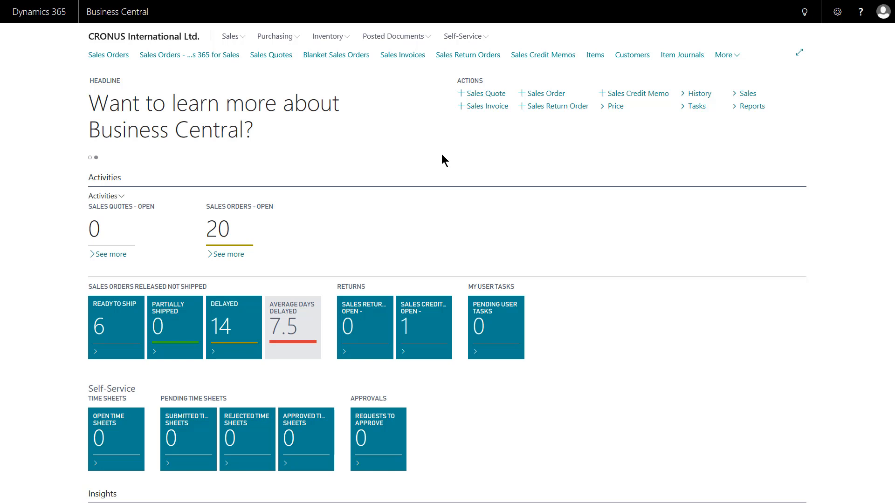
pyautogui.moveTo(432, 153)
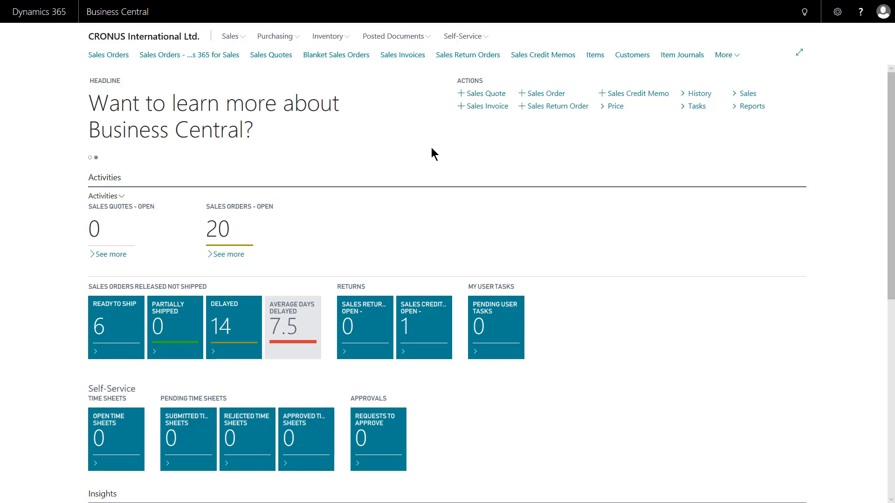
# - Expand the Sales area links on the Role Center navigation bar
pyautogui.click(231, 37)
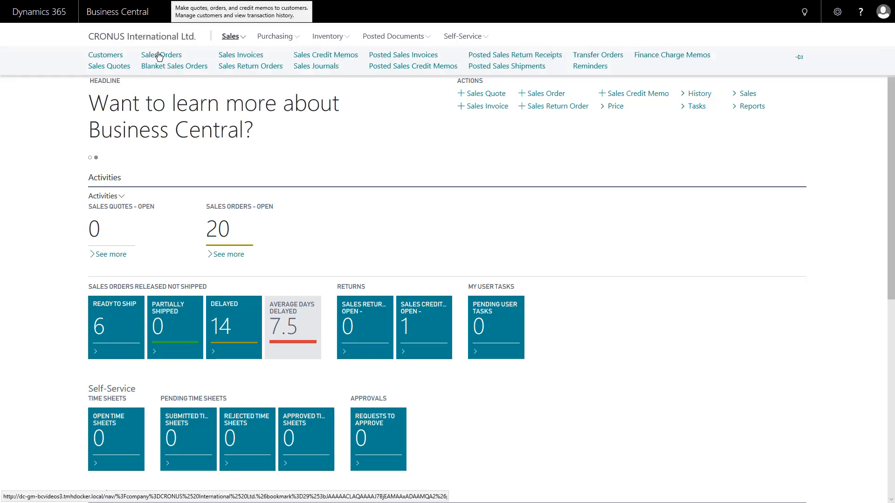
pyautogui.moveTo(106, 55)
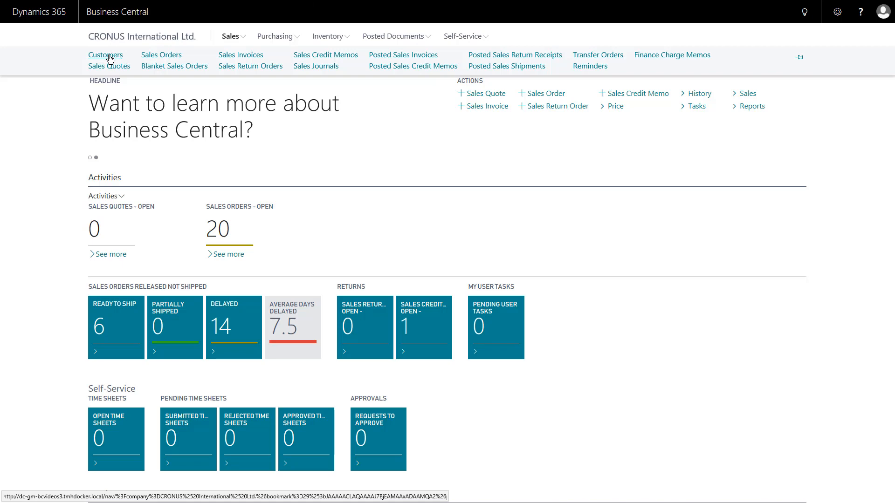
# - Browse the Customers list's Process, Report, Customer and Show Attached action menus
pyautogui.click(104, 55)
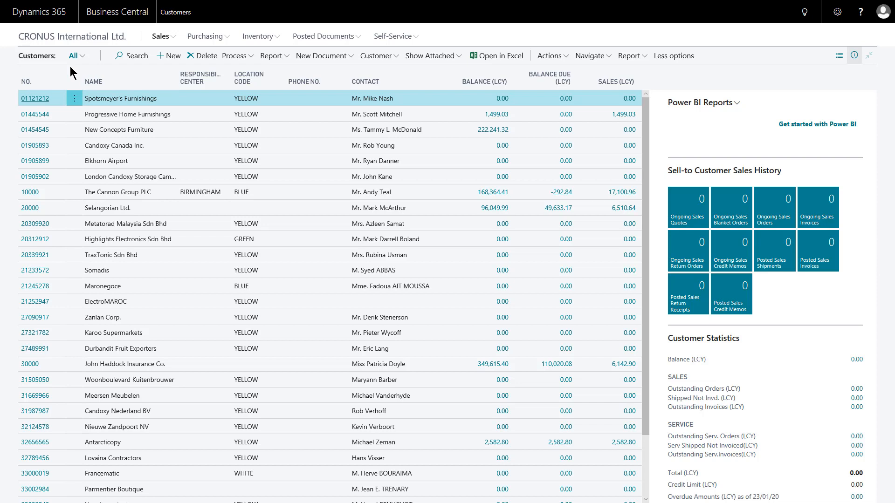
pyautogui.moveTo(134, 81)
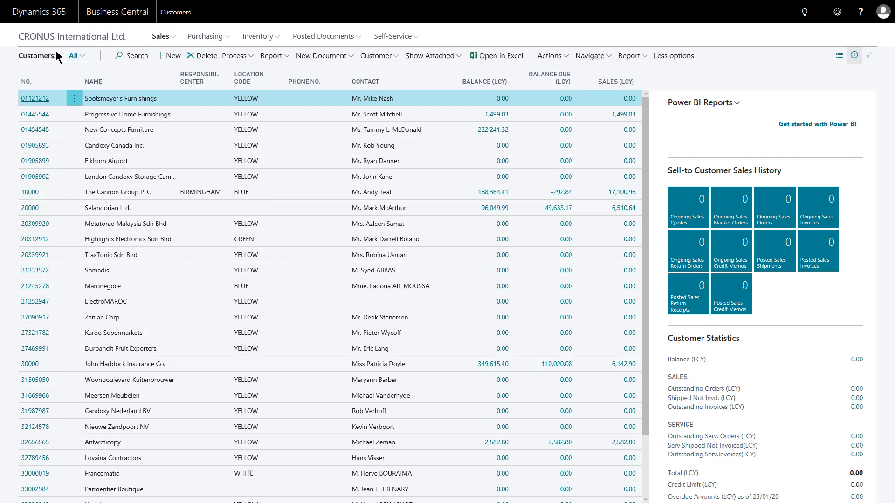
pyautogui.moveTo(135, 55)
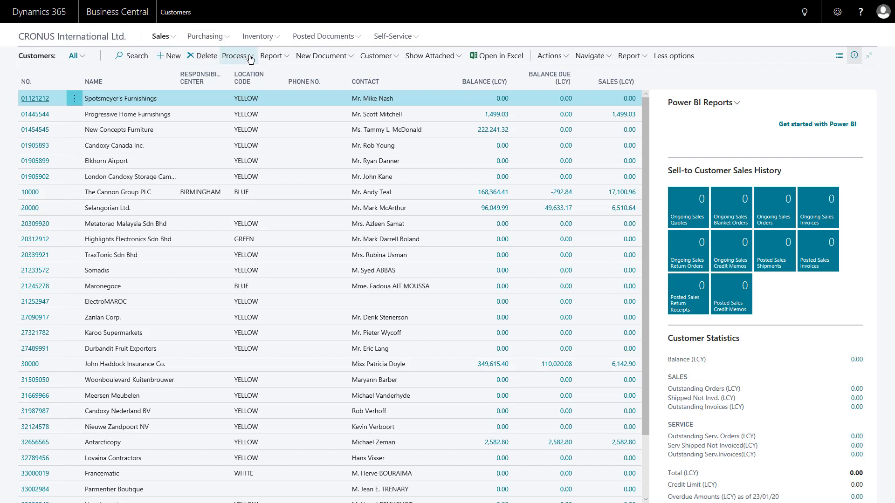
pyautogui.click(235, 55)
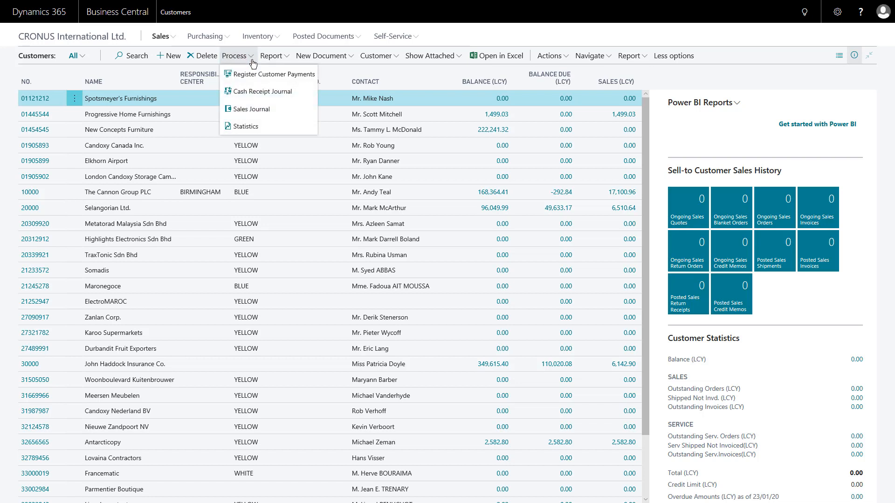
pyautogui.moveTo(248, 78)
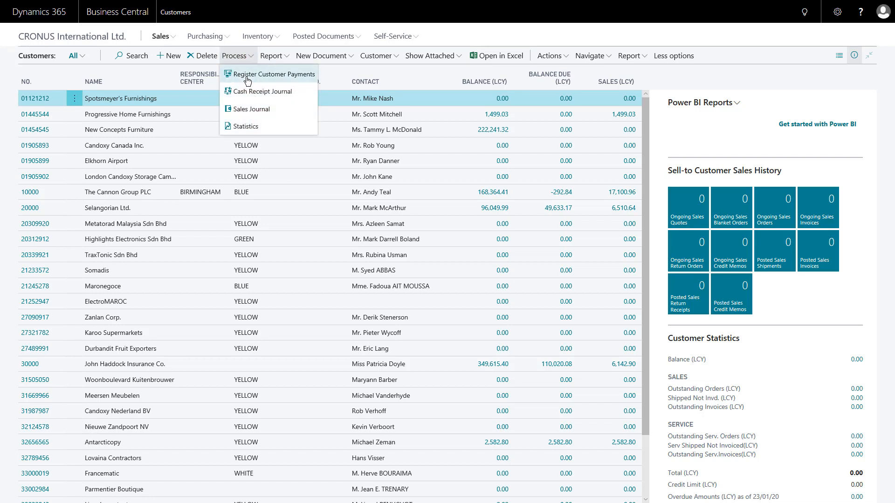
pyautogui.moveTo(156, 103)
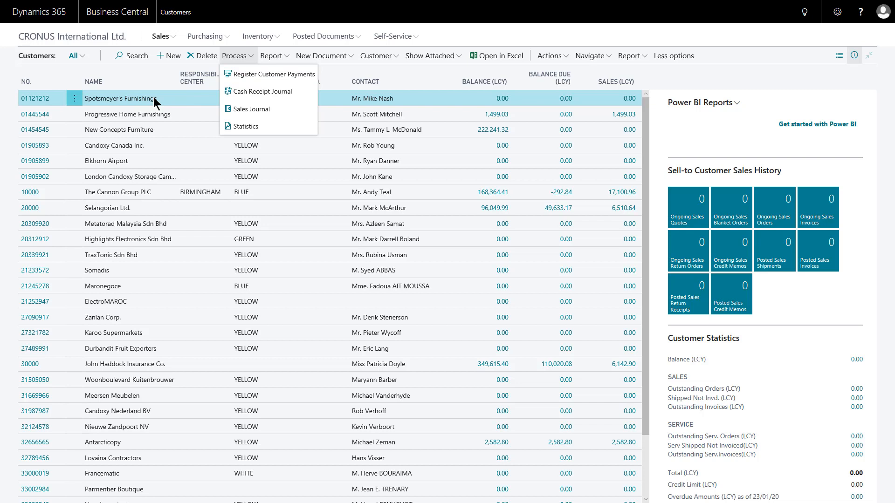
pyautogui.moveTo(212, 102)
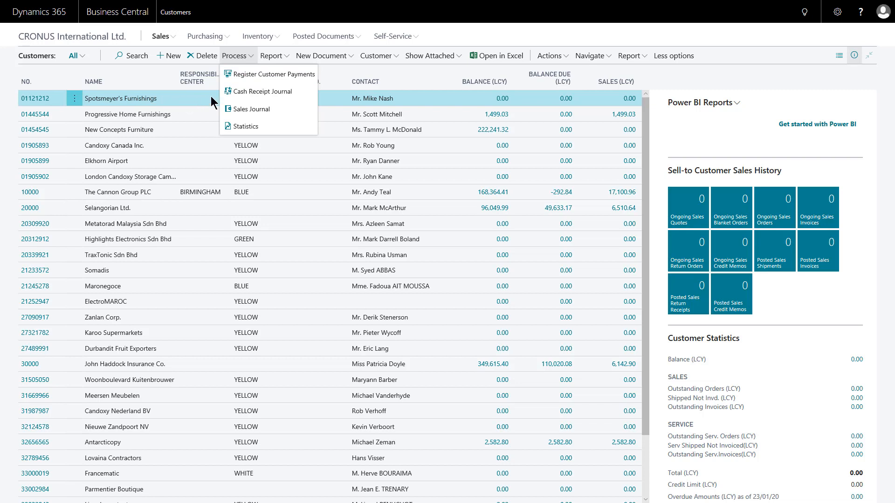
pyautogui.moveTo(251, 109)
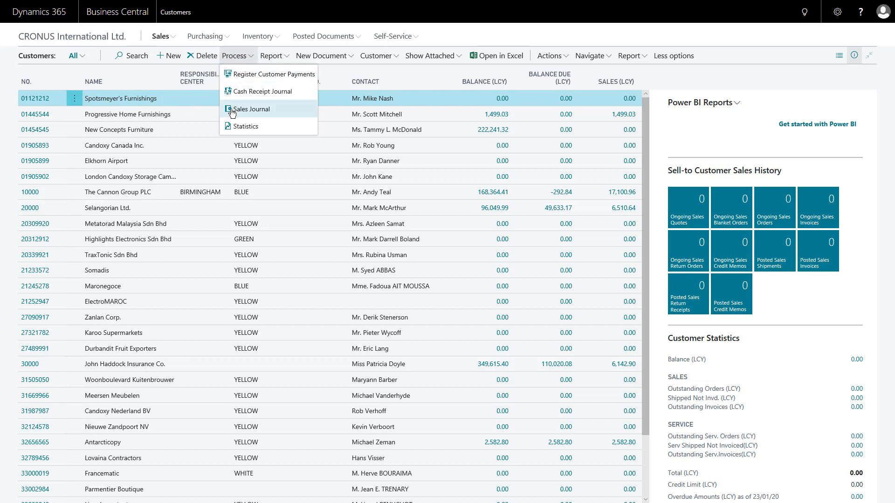
pyautogui.click(272, 55)
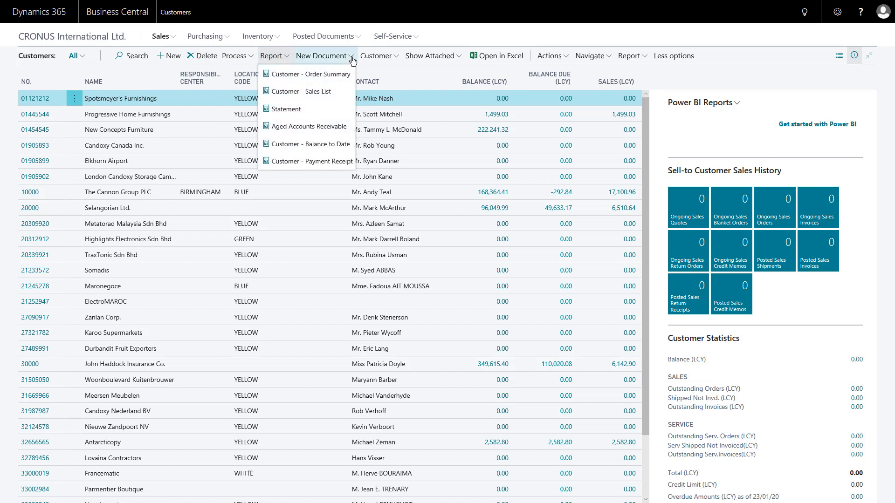
pyautogui.click(322, 55)
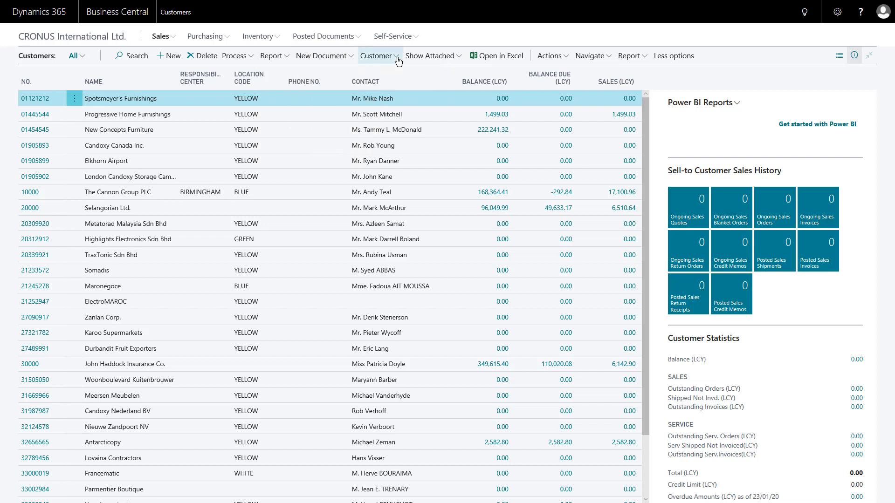
pyautogui.click(376, 55)
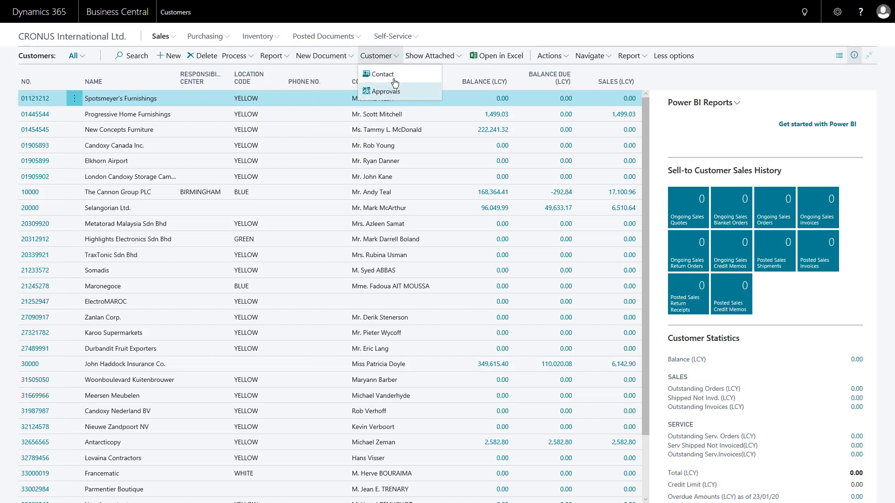
pyautogui.click(429, 55)
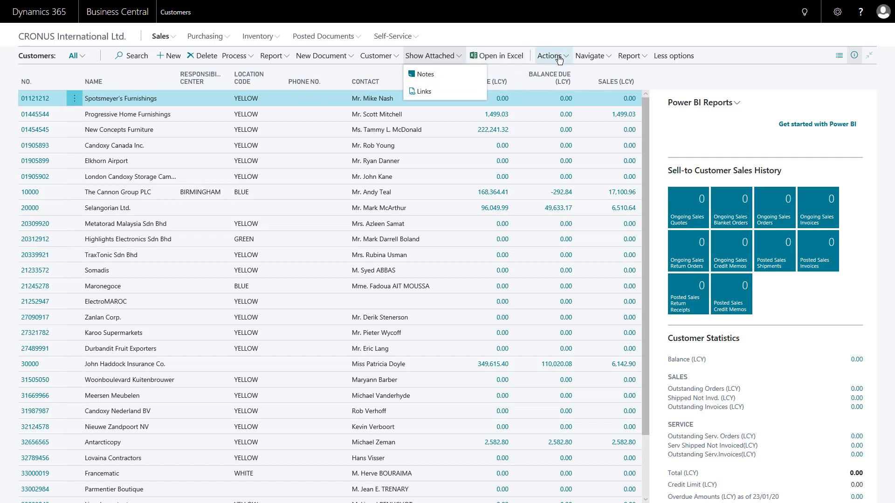
# - View Spotsmeyer's Furnishings' empty ledger entries, then select The Cannon Group PLC
pyautogui.click(550, 55)
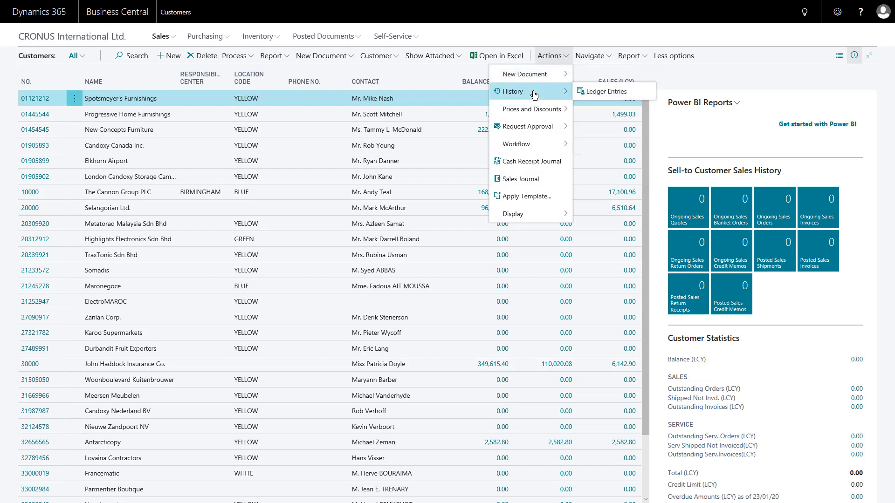
pyautogui.moveTo(610, 94)
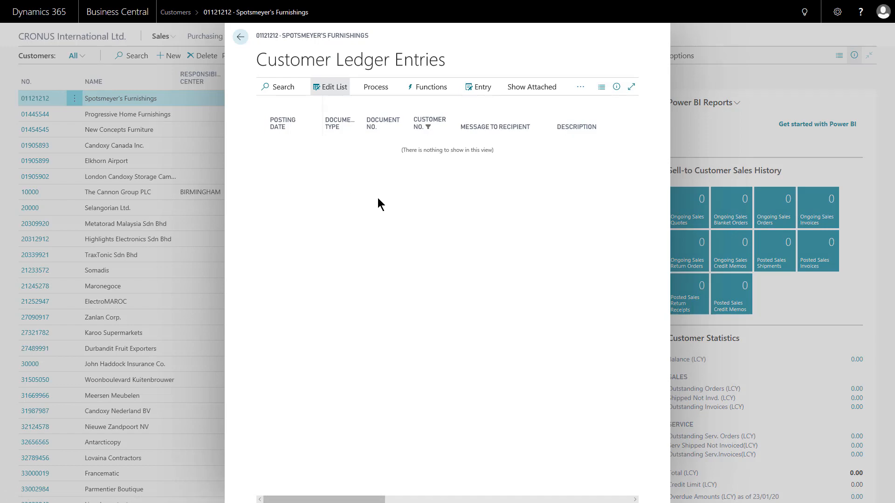
pyautogui.click(240, 37)
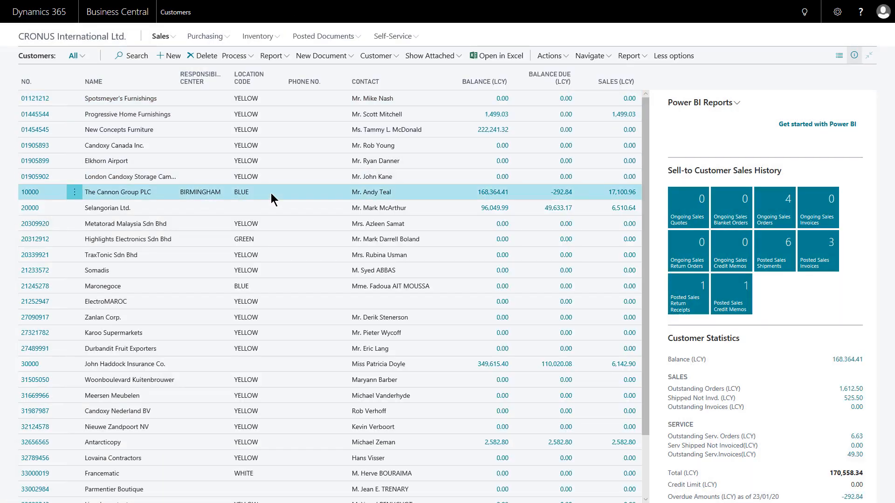
# - Show the customer ledger entries of The Cannon Group PLC via Actions > History
pyautogui.click(550, 55)
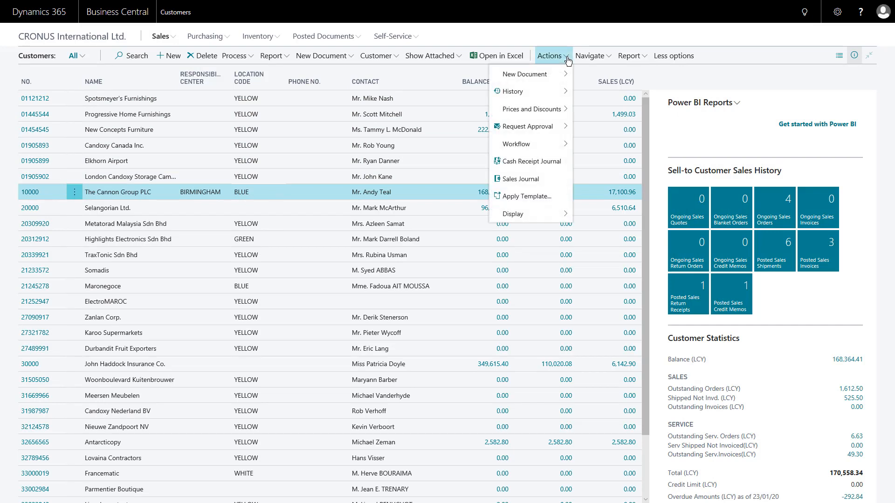
pyautogui.moveTo(525, 74)
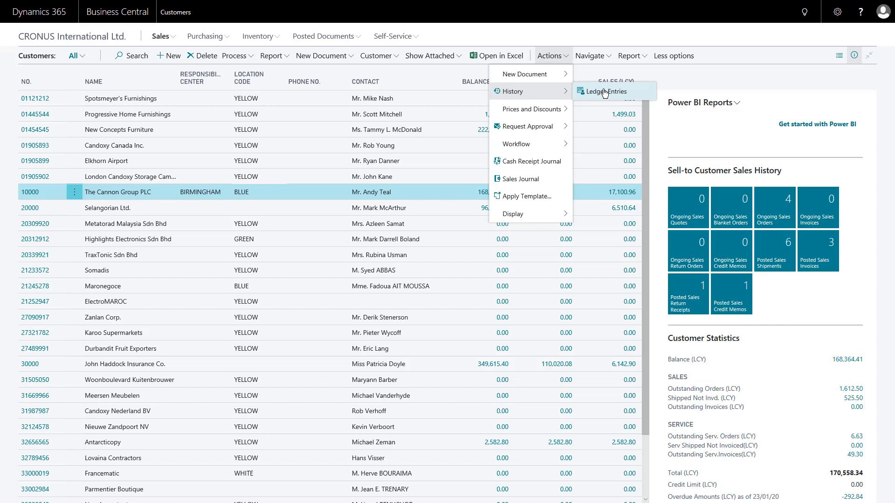
pyautogui.click(606, 92)
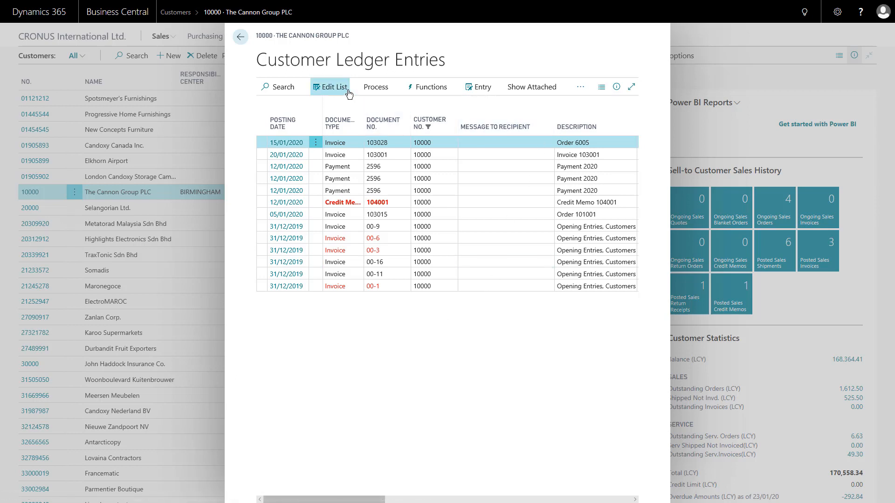
pyautogui.moveTo(619, 96)
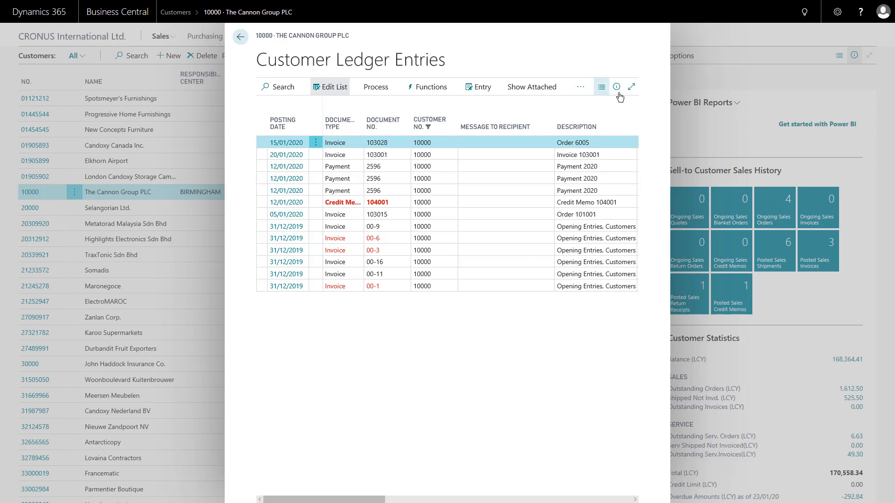
pyautogui.moveTo(632, 87)
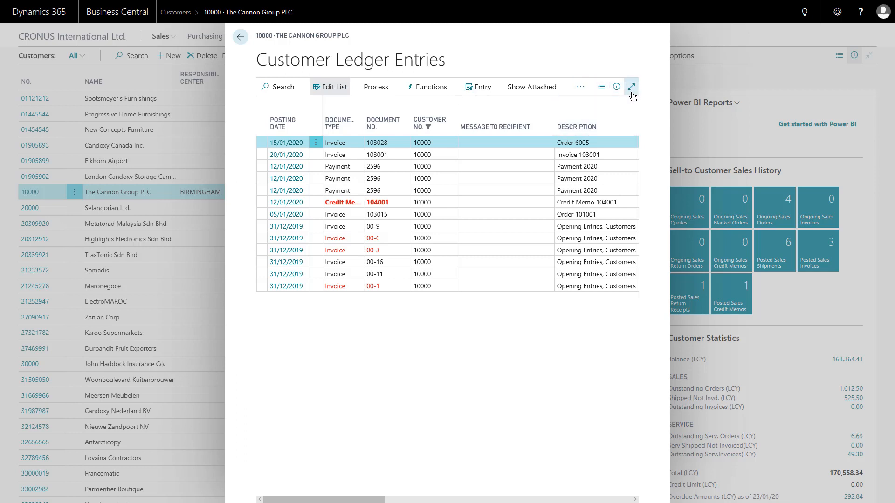
pyautogui.moveTo(632, 86)
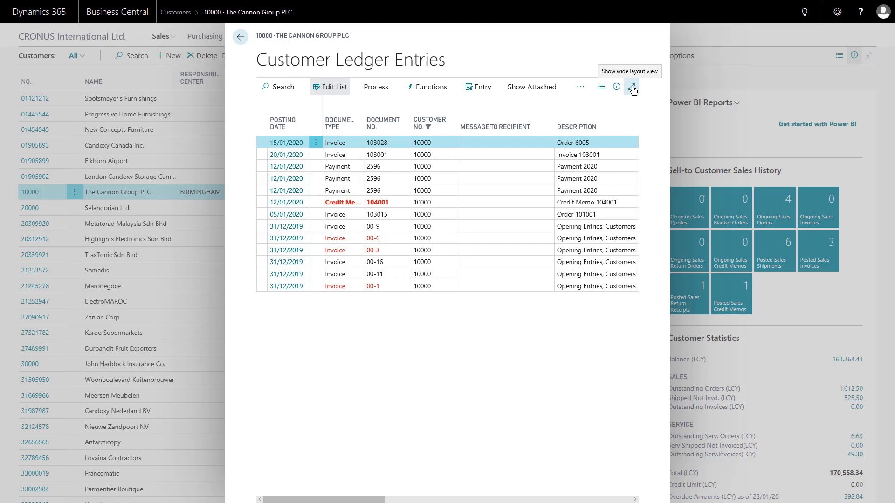
# - Switch the ledger entries to wide layout, revealing amount, remaining amount and due date
pyautogui.click(632, 87)
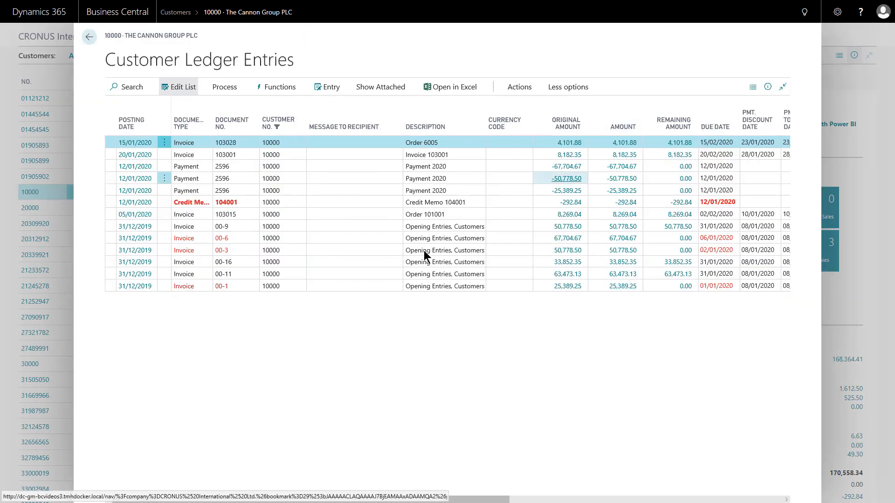
pyautogui.moveTo(508, 121)
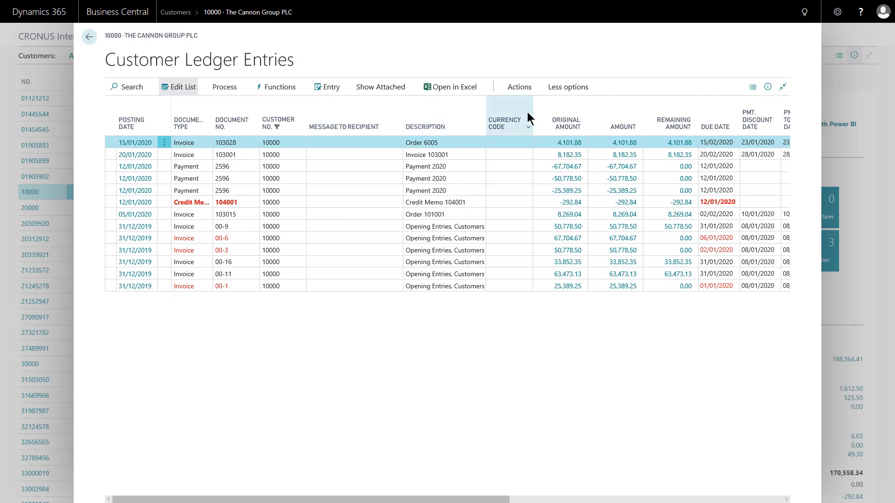
pyautogui.moveTo(40, 78)
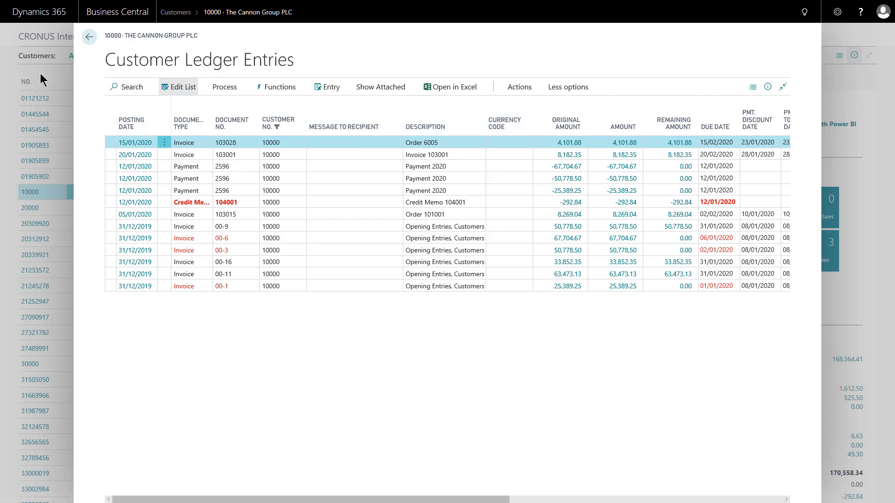
pyautogui.moveTo(90, 37)
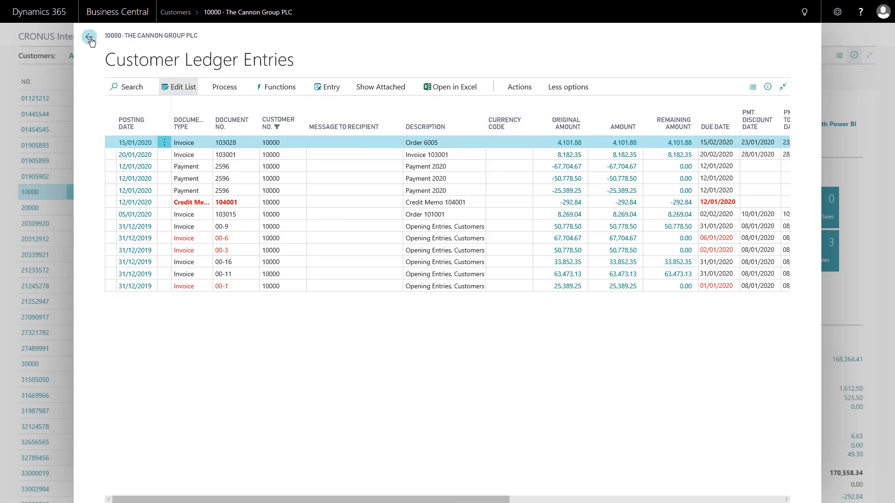
pyautogui.moveTo(133, 245)
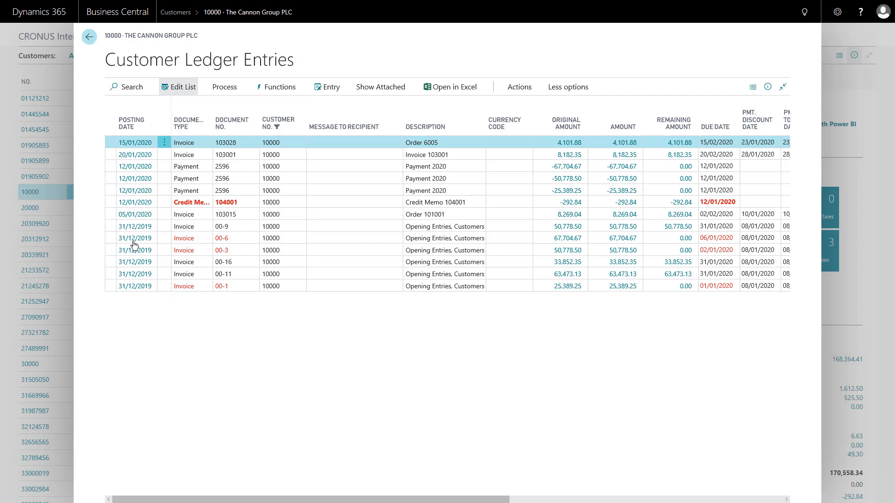
pyautogui.click(90, 36)
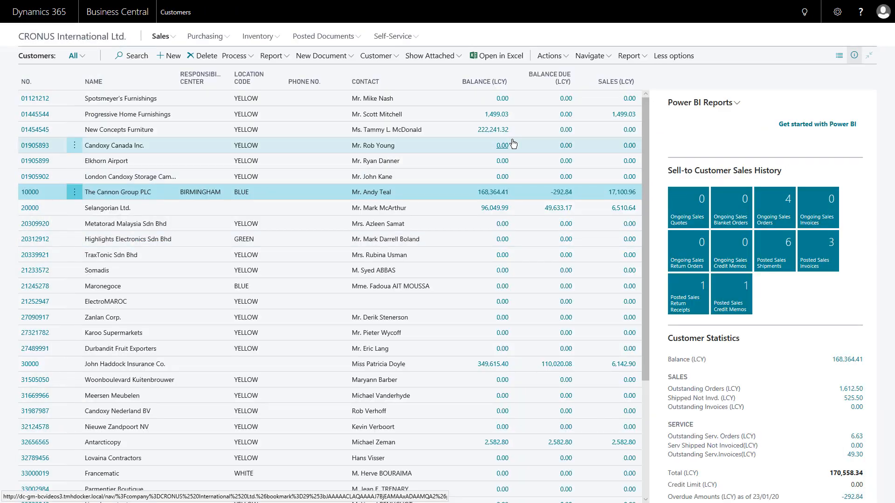
pyautogui.moveTo(674, 55)
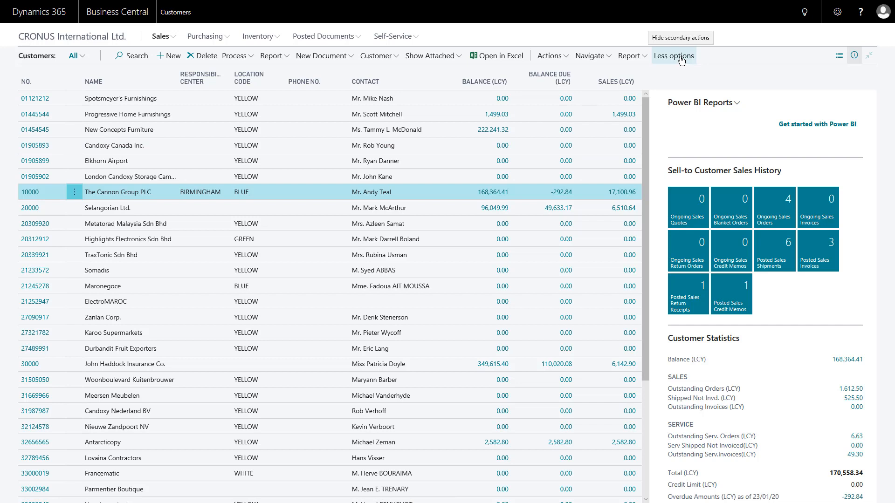
pyautogui.click(673, 55)
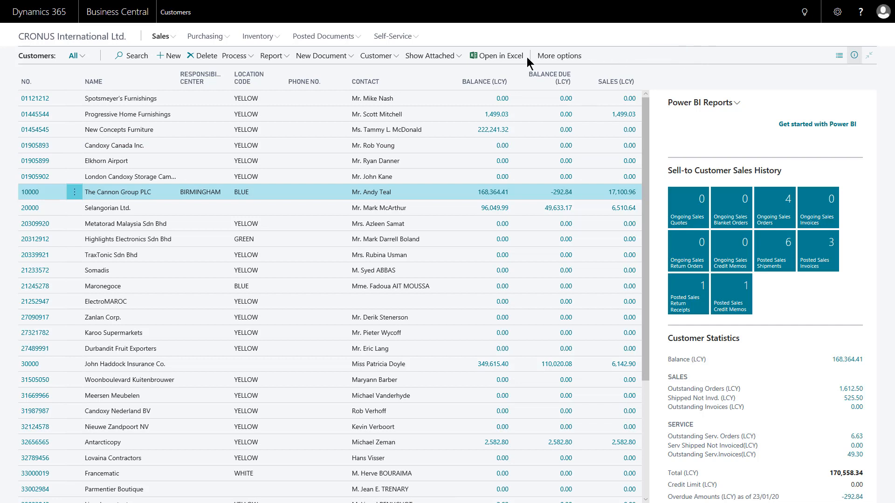
pyautogui.click(559, 55)
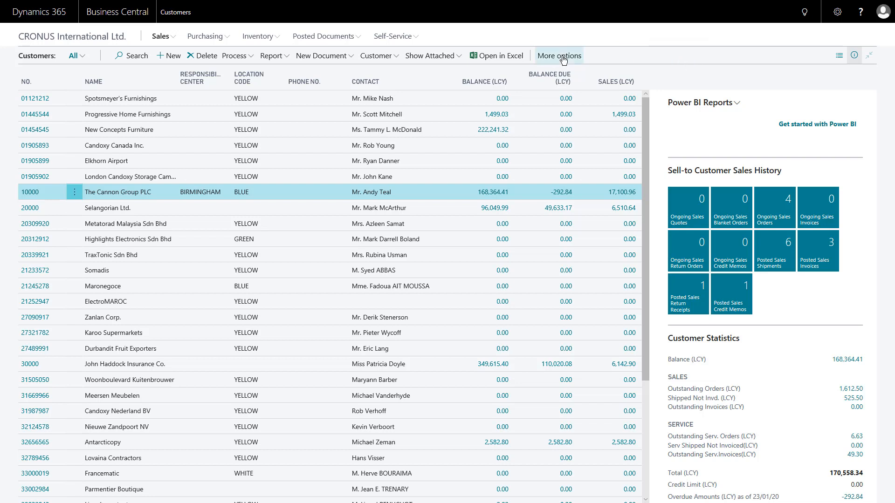
pyautogui.click(559, 55)
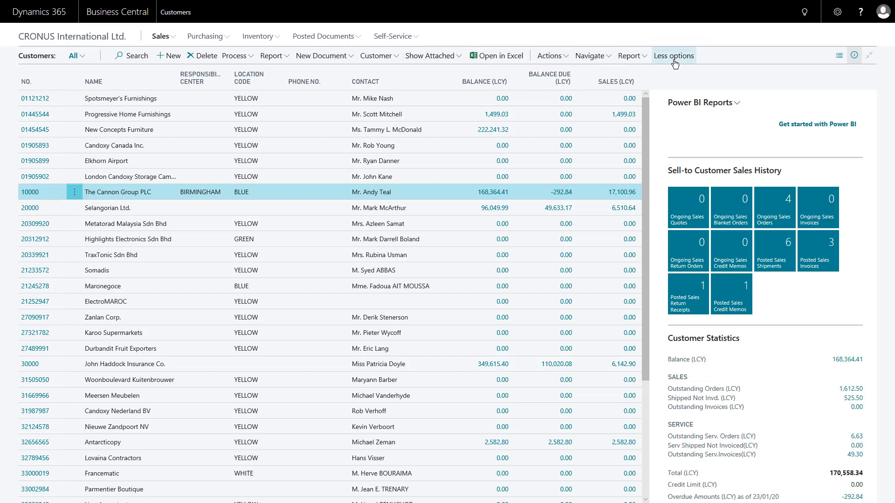
pyautogui.moveTo(727, 128)
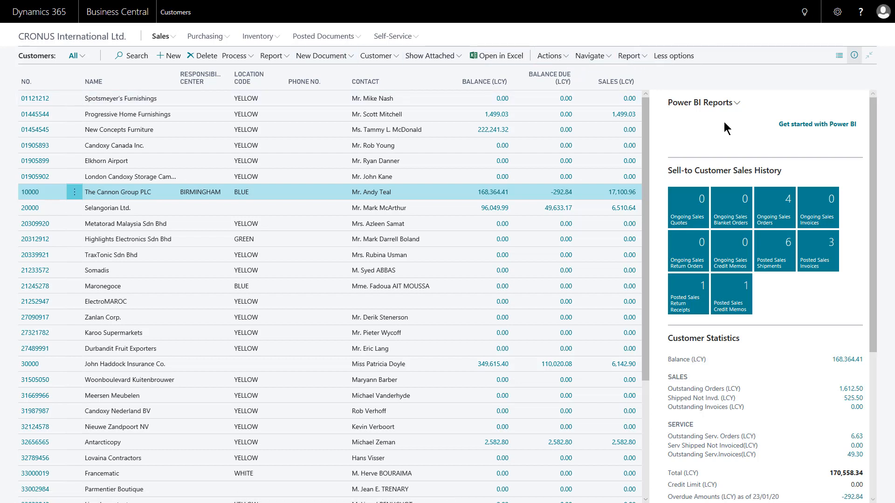
pyautogui.moveTo(702, 137)
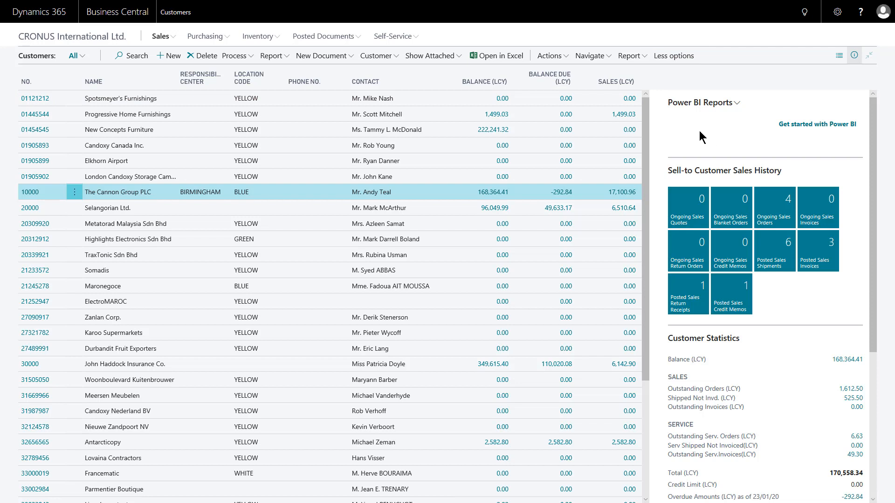
pyautogui.moveTo(691, 118)
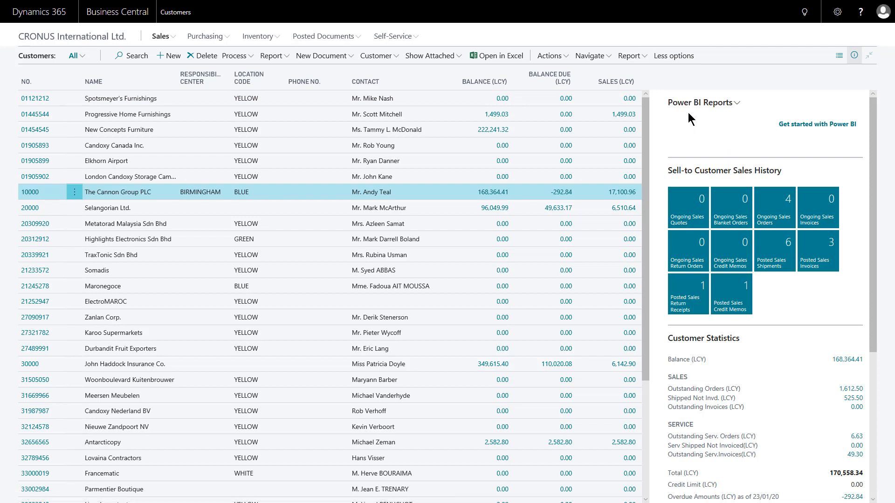
pyautogui.moveTo(728, 139)
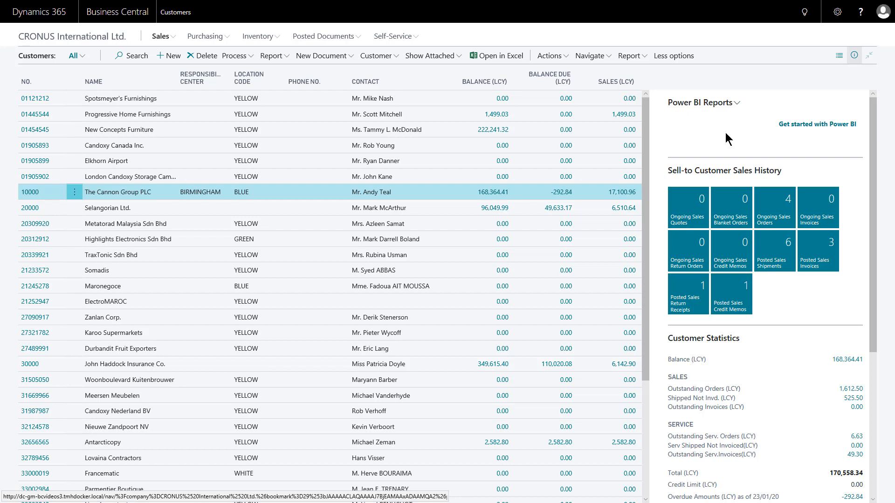
pyautogui.moveTo(772, 145)
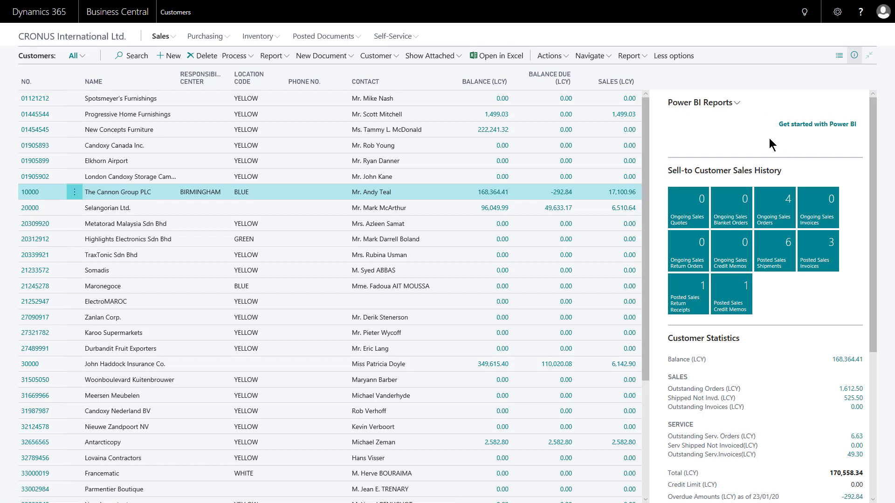
pyautogui.moveTo(787, 184)
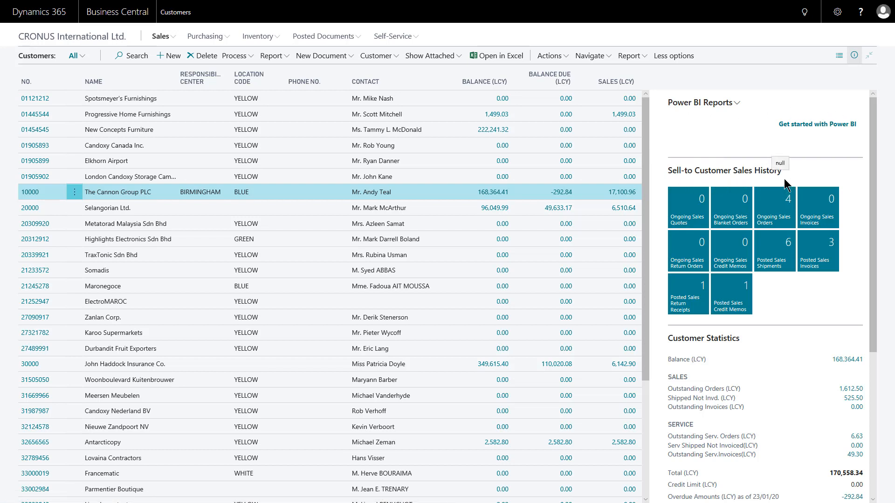
pyautogui.moveTo(765, 284)
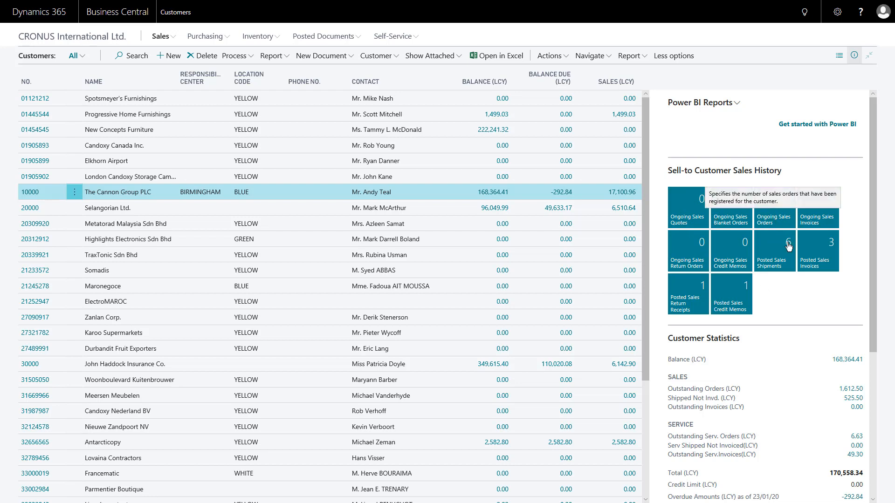
pyautogui.moveTo(786, 184)
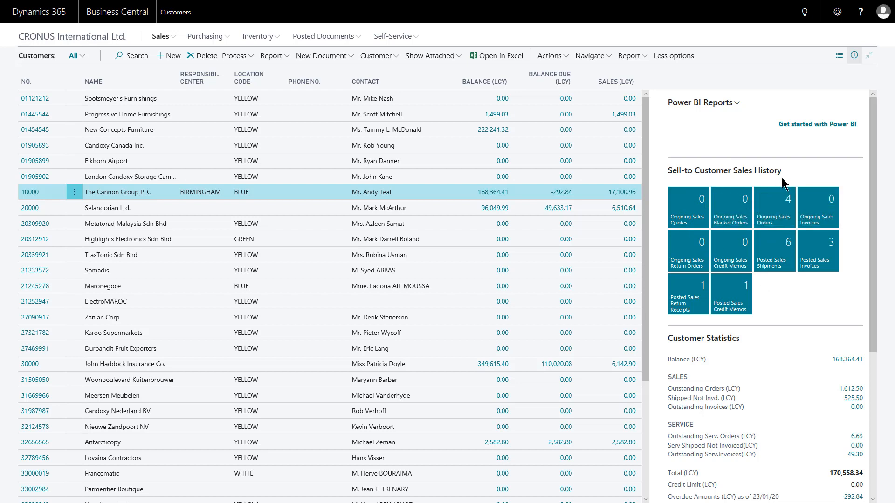
pyautogui.moveTo(774, 204)
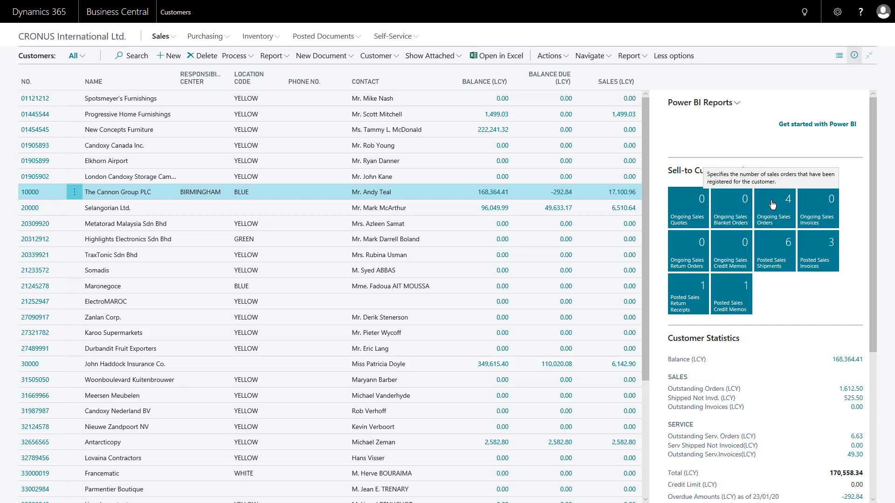
pyautogui.click(774, 205)
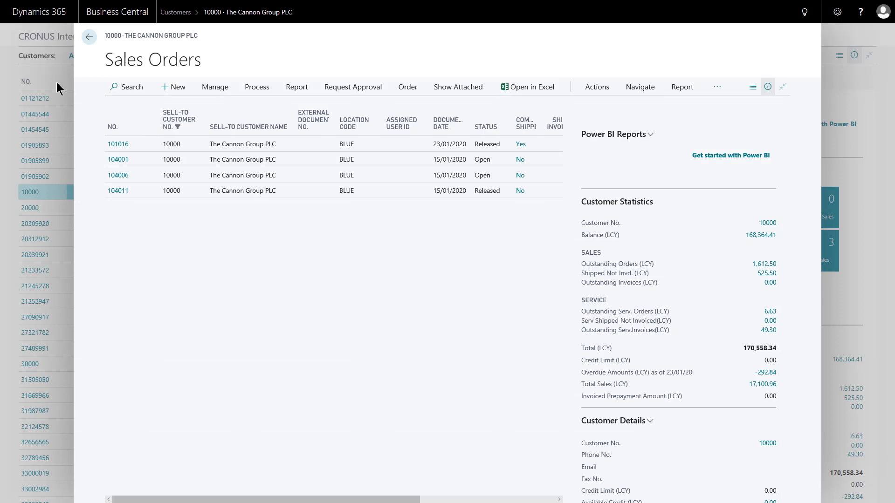
pyautogui.click(90, 36)
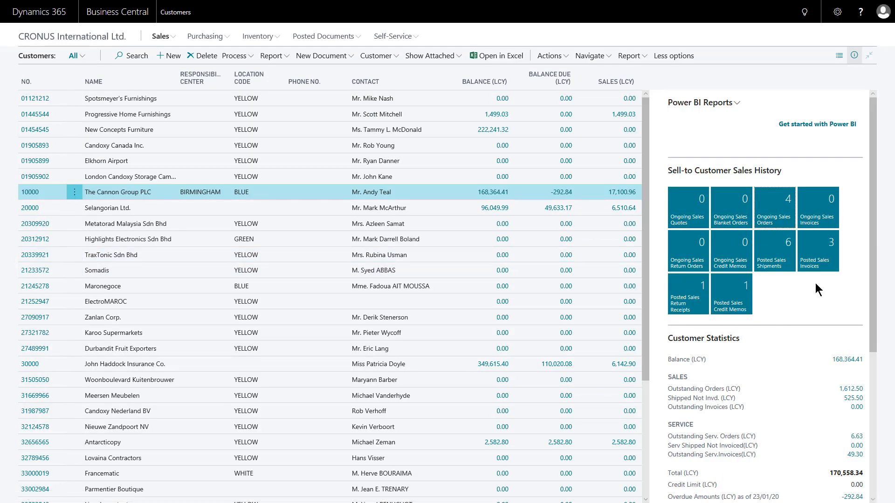
pyautogui.moveTo(800, 278)
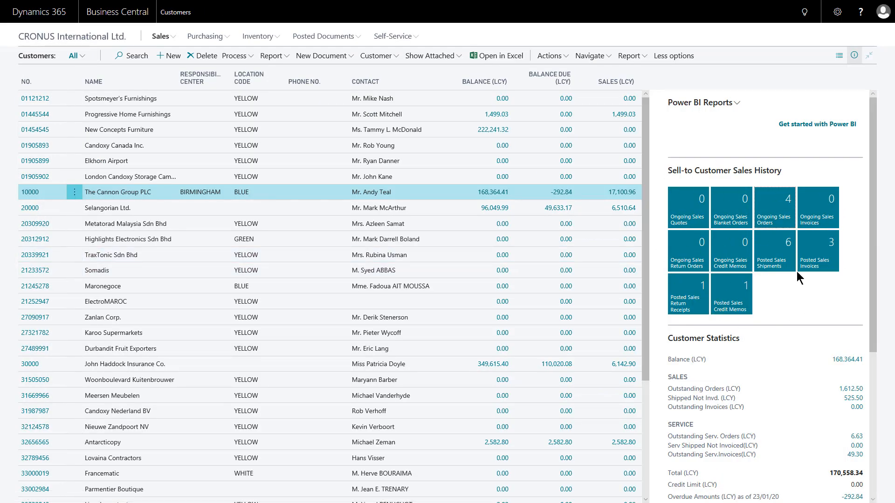
pyautogui.moveTo(755, 168)
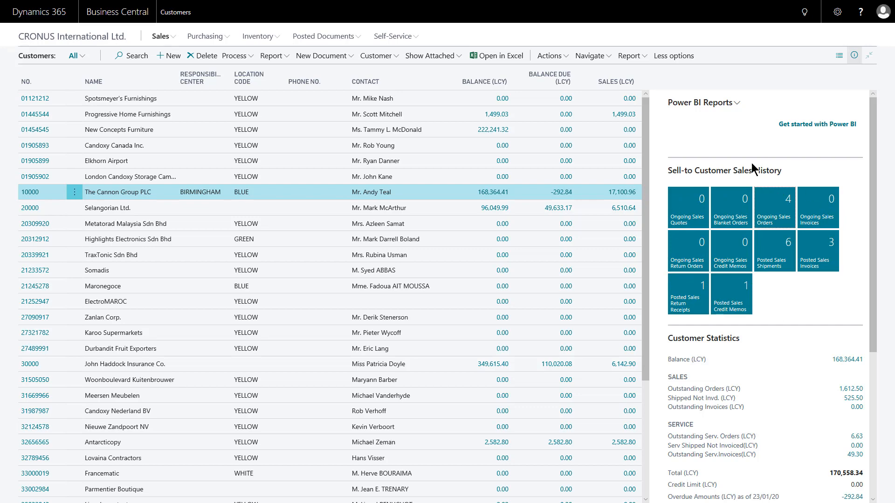
pyautogui.moveTo(813, 288)
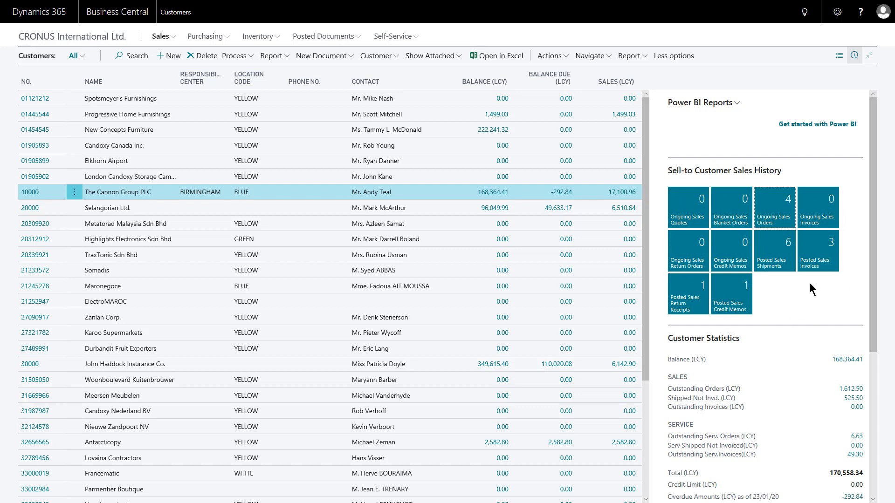
# - Drill into The Cannon Group PLC's Balance (LCY) in Customer Statistics to list its ledger entries
pyautogui.scroll(-3)
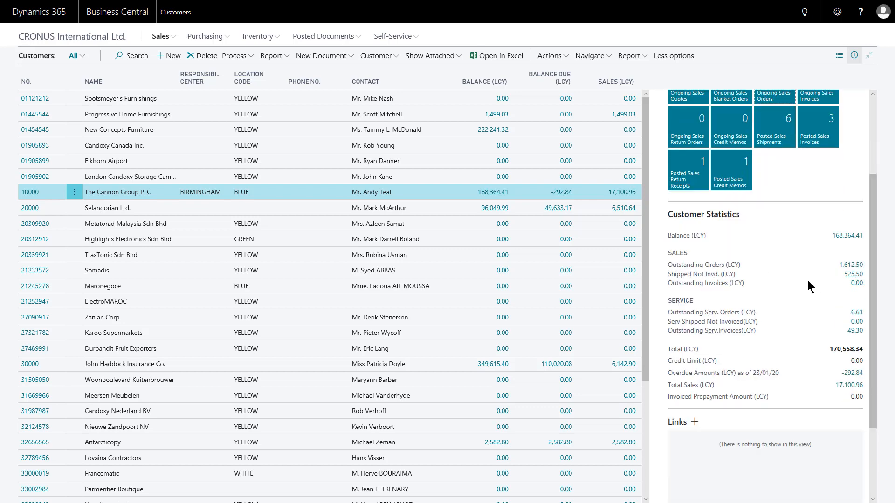
pyautogui.scroll(-3)
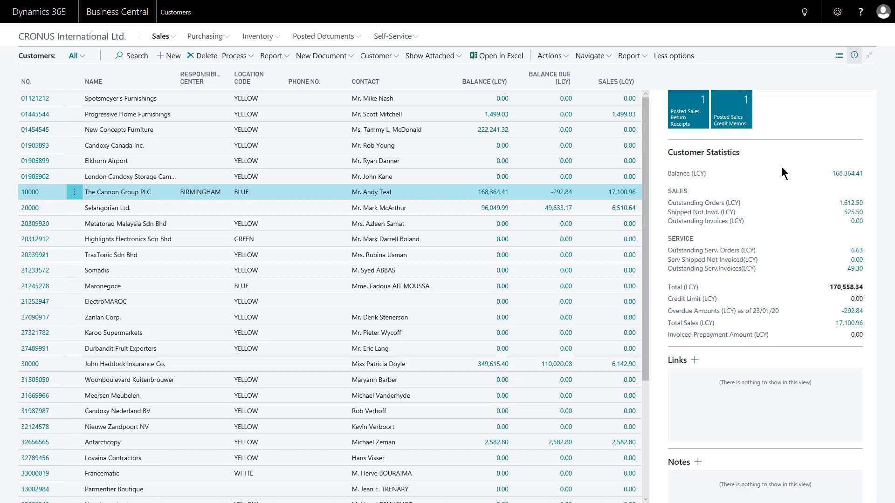
pyautogui.moveTo(847, 173)
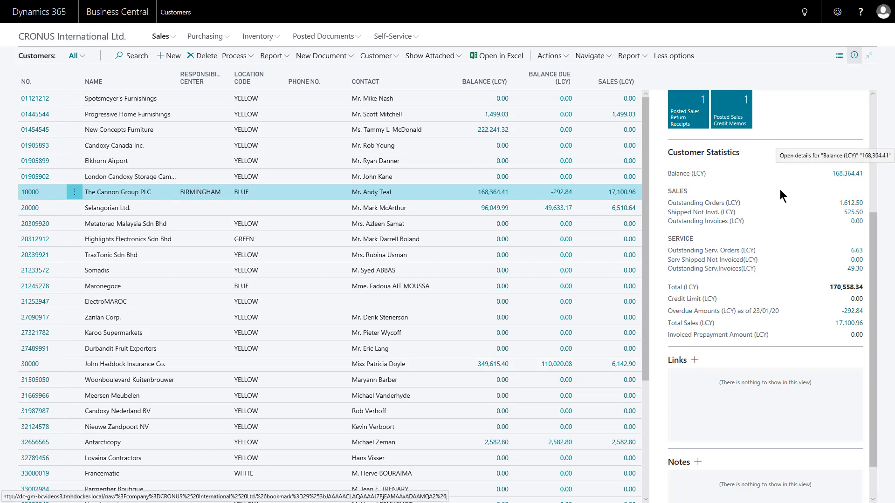
pyautogui.moveTo(687, 174)
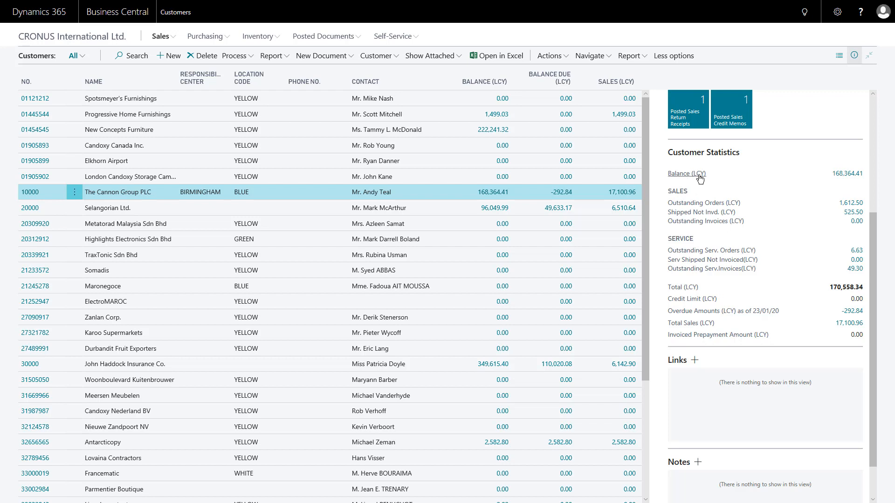
pyautogui.moveTo(833, 184)
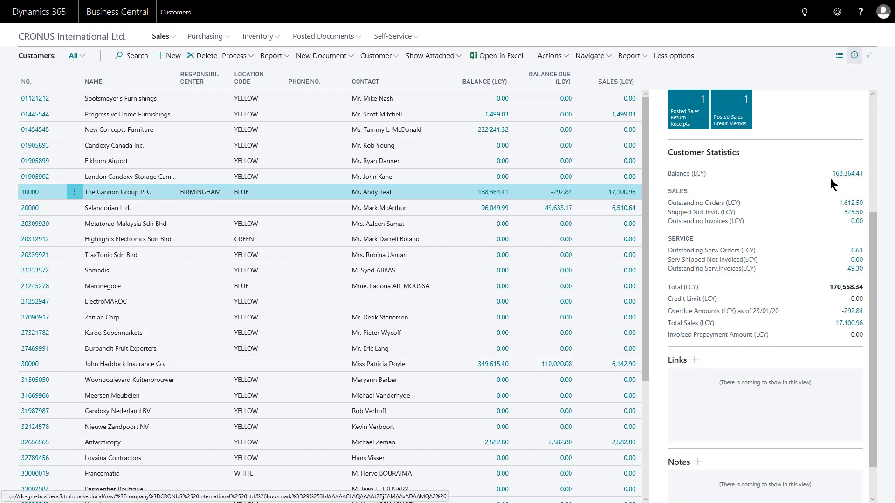
pyautogui.moveTo(848, 175)
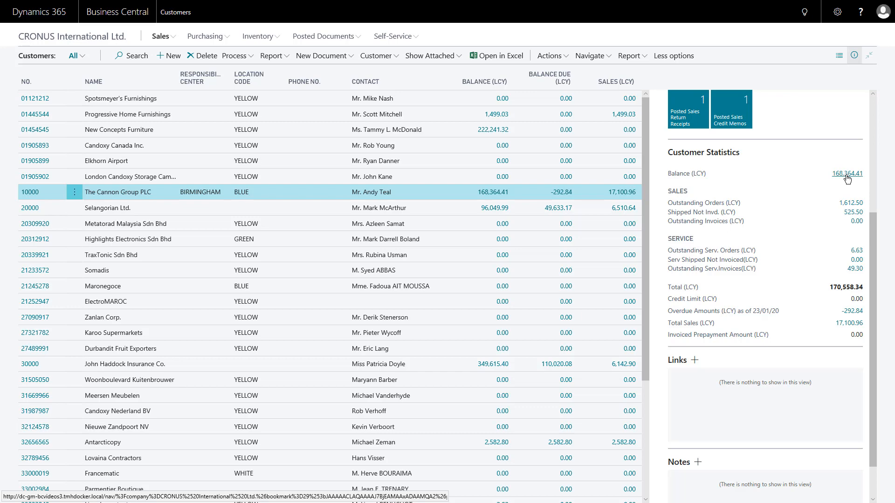
pyautogui.click(848, 174)
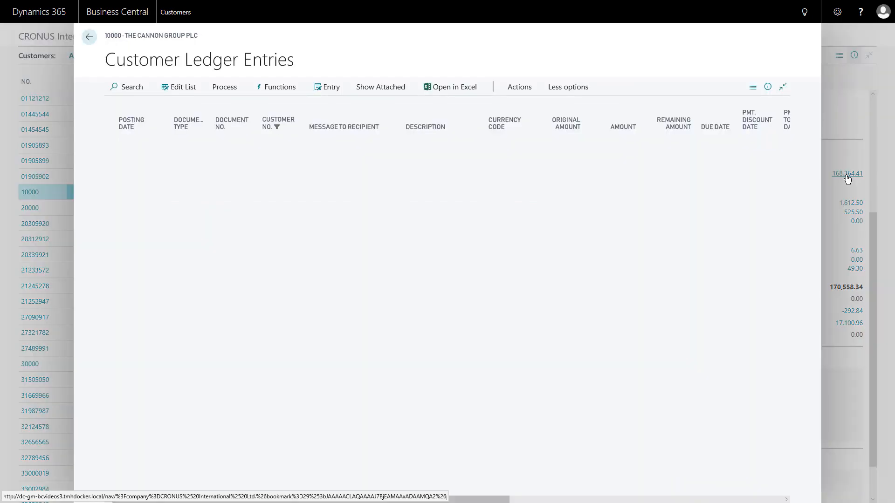
pyautogui.click(848, 173)
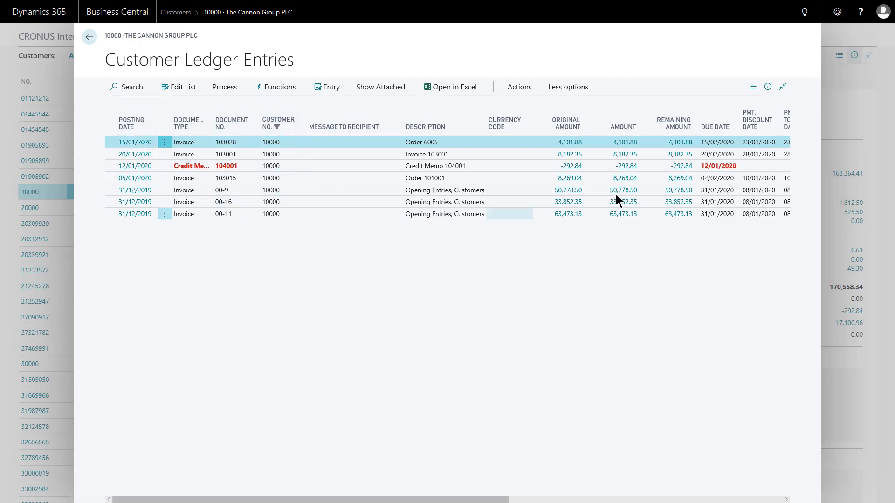
pyautogui.moveTo(708, 182)
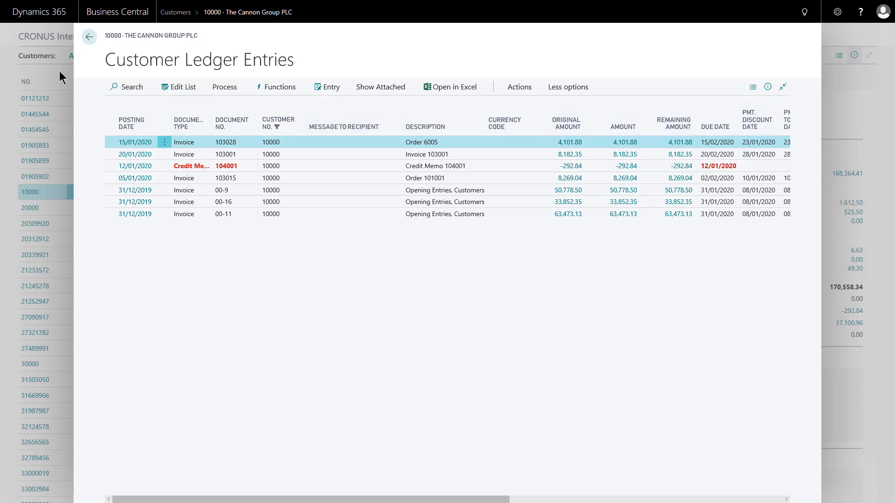
pyautogui.click(89, 37)
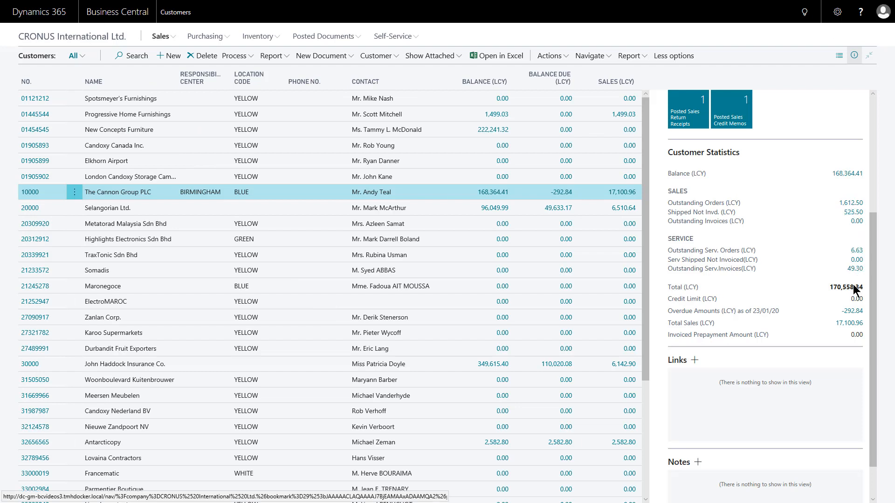
pyautogui.moveTo(830, 362)
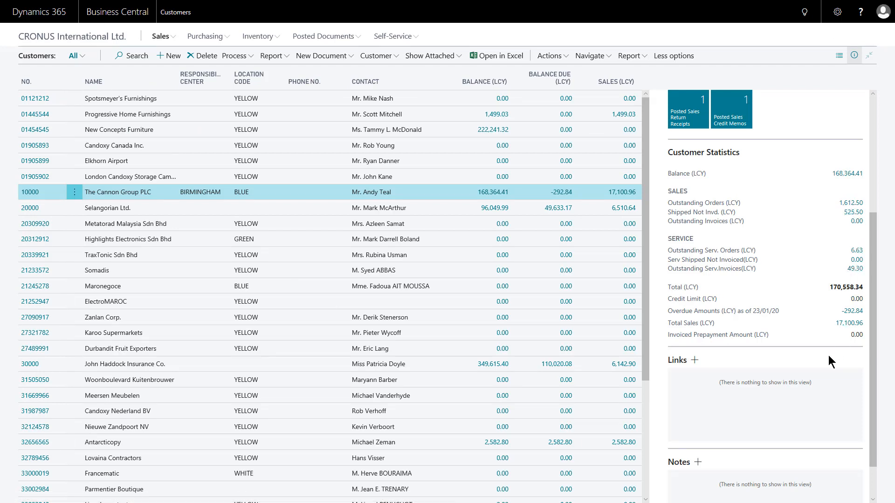
pyautogui.scroll(3)
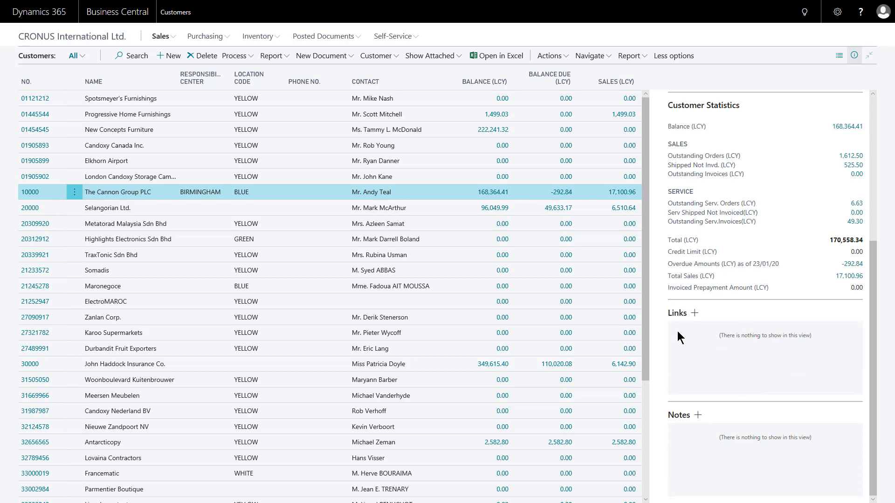
pyautogui.moveTo(718, 429)
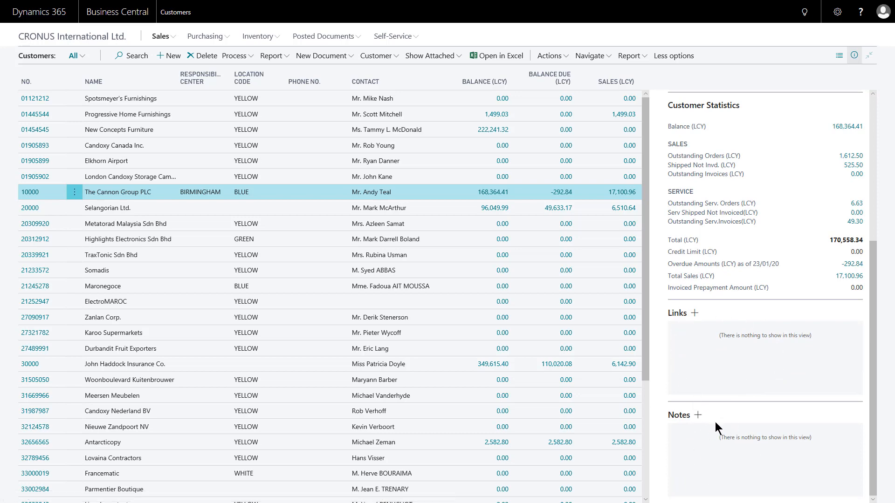
pyautogui.moveTo(649, 426)
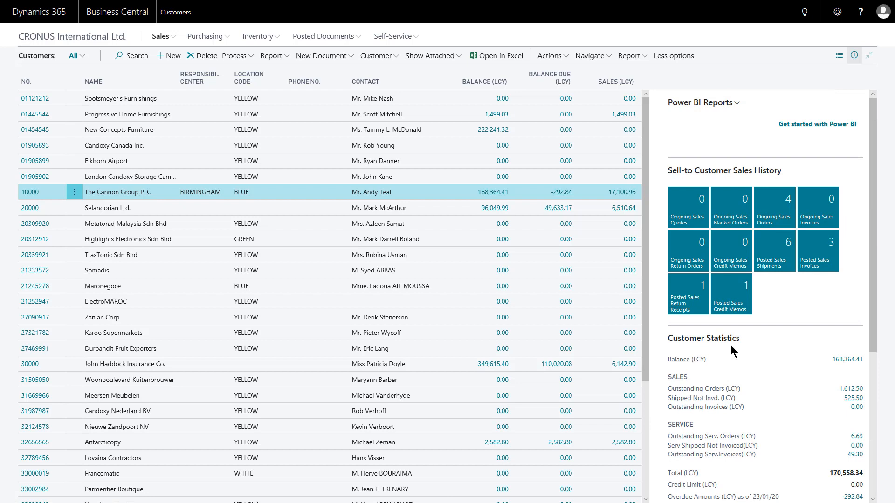
pyautogui.moveTo(739, 114)
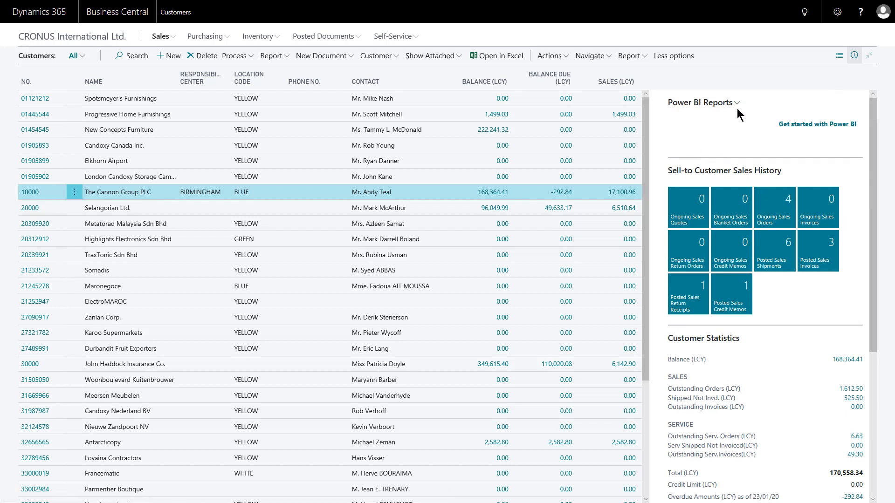
pyautogui.moveTo(722, 121)
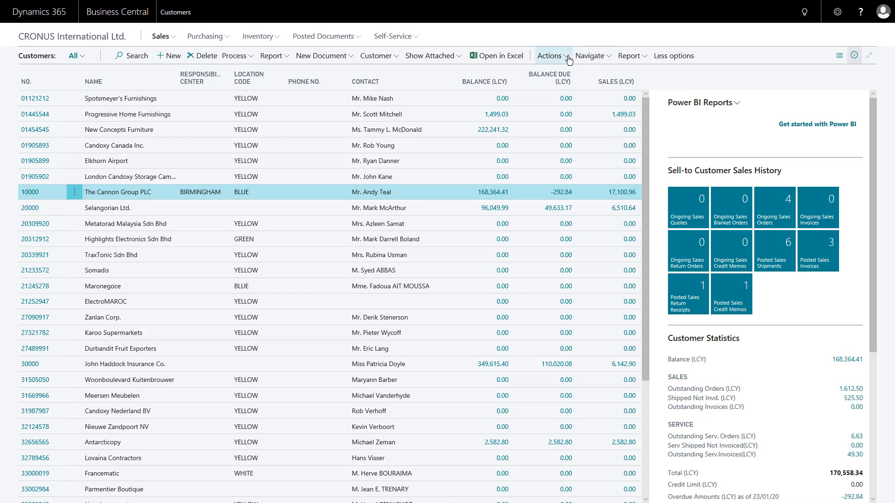
# - Collapse the Power BI Reports fact box, then hide and restore the fact box pane
pyautogui.click(551, 55)
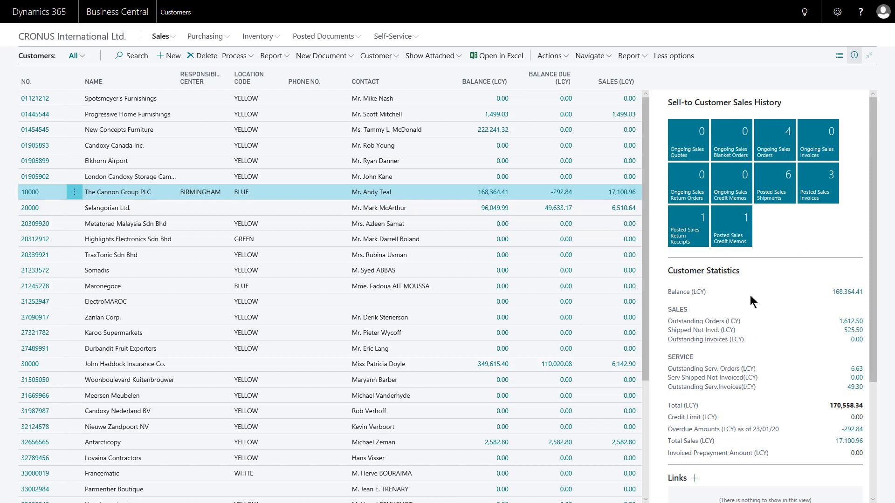
pyautogui.moveTo(731, 183)
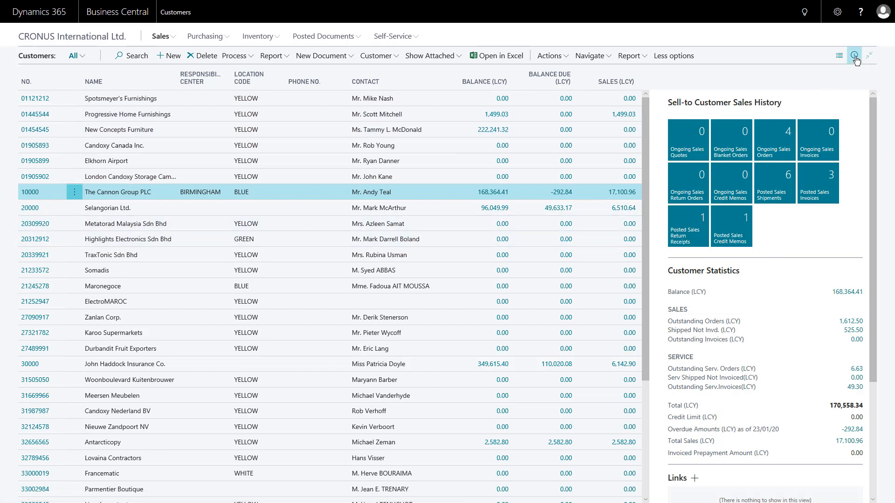
pyautogui.moveTo(856, 55)
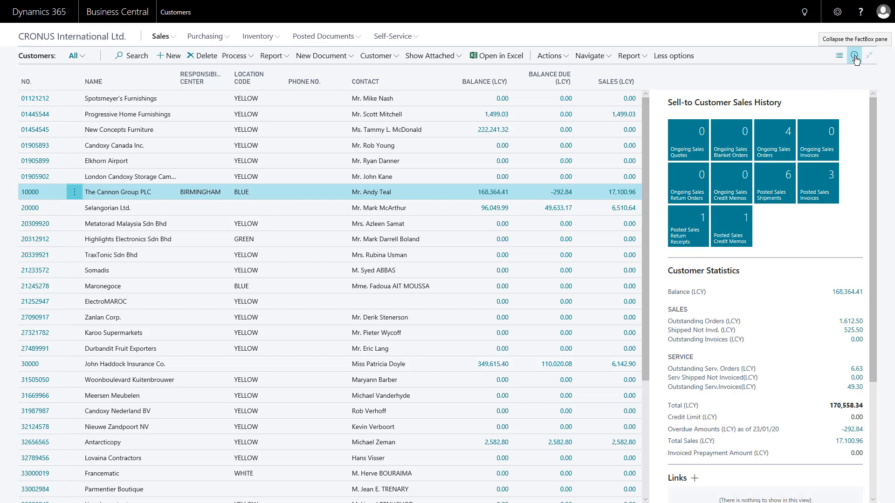
pyautogui.click(855, 55)
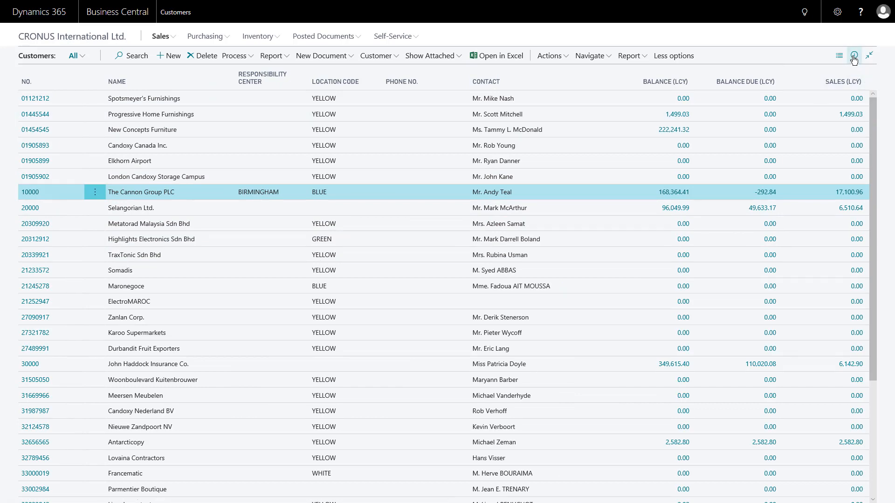
pyautogui.click(853, 55)
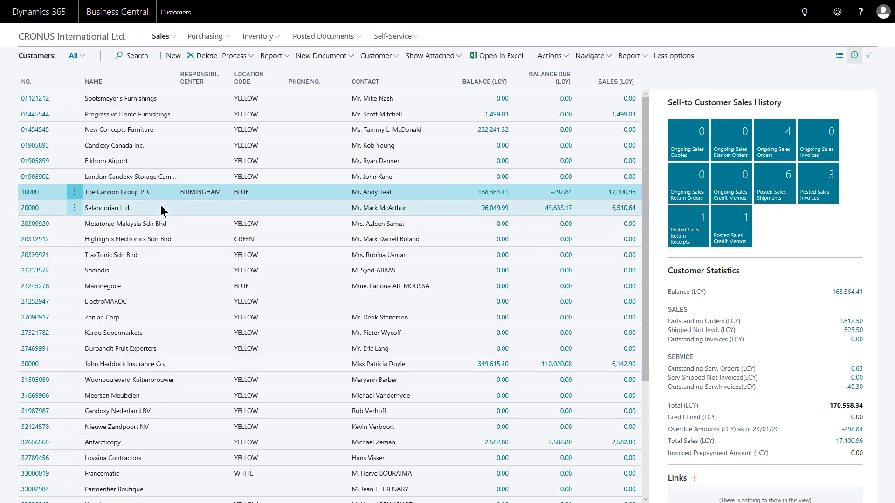
# - Select Selangorian Ltd., then John Haddock Insurance Co., updating the fact box statistics
pyautogui.click(106, 208)
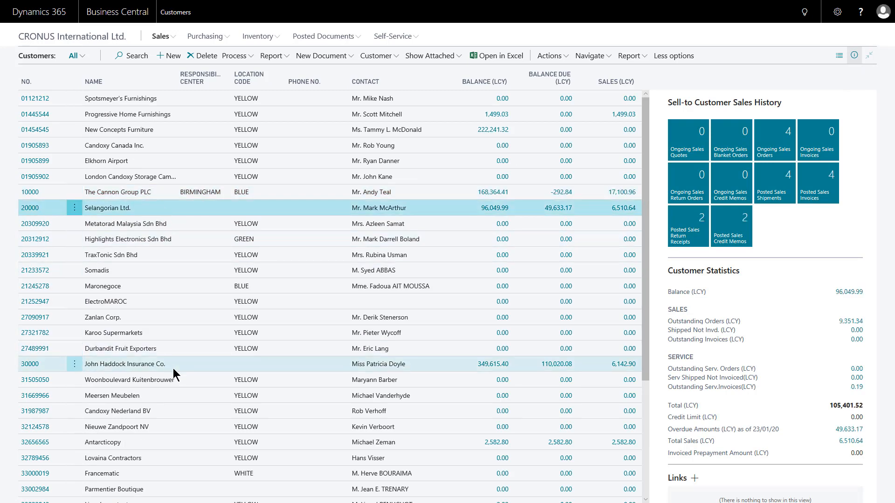
pyautogui.click(126, 365)
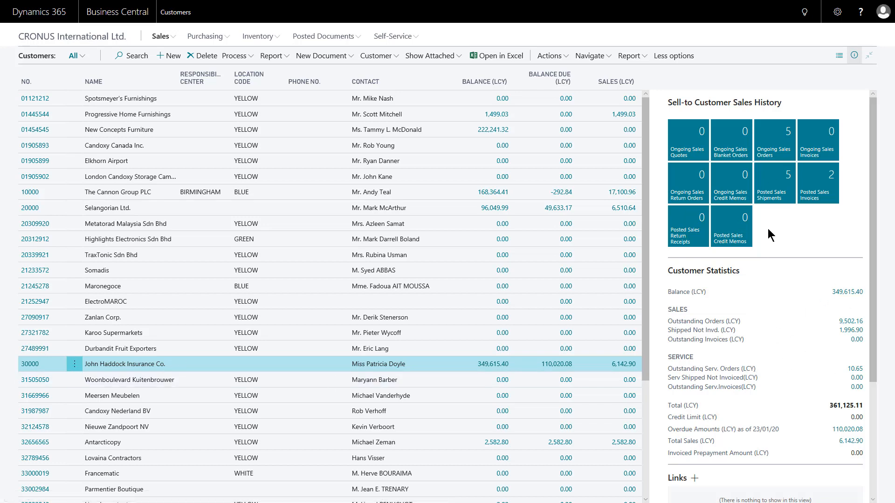
pyautogui.moveTo(827, 307)
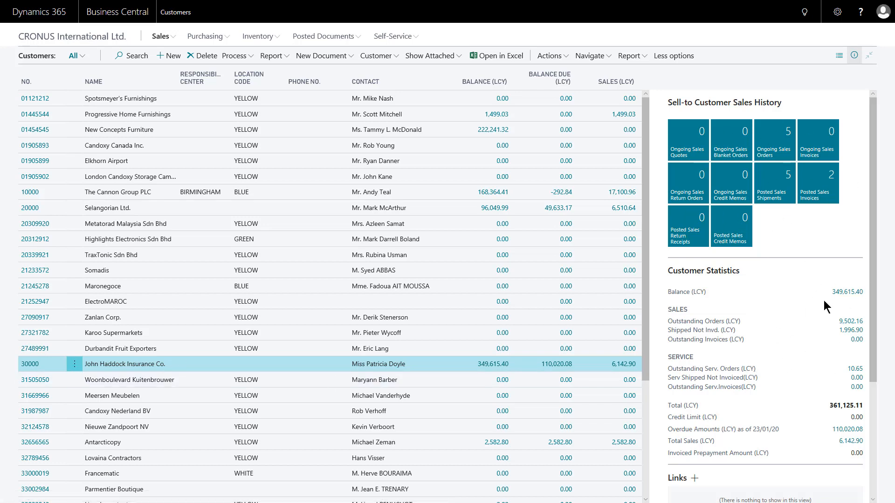
pyautogui.moveTo(795, 358)
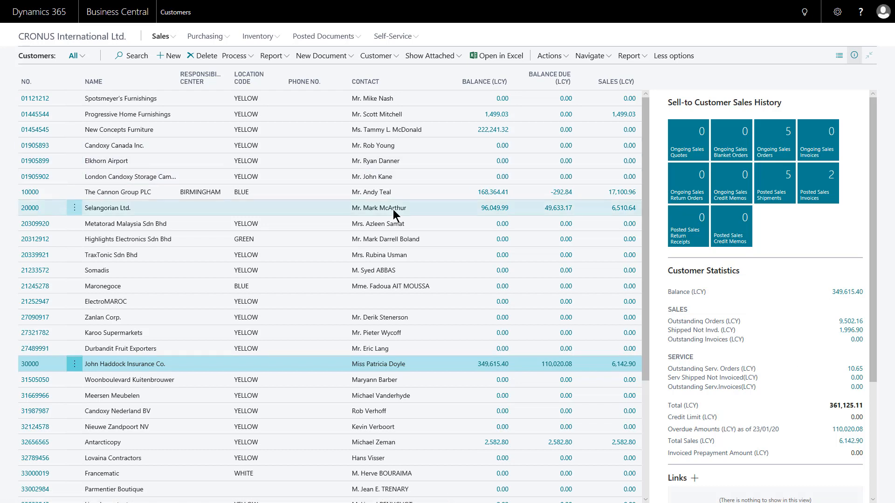
pyautogui.moveTo(65, 129)
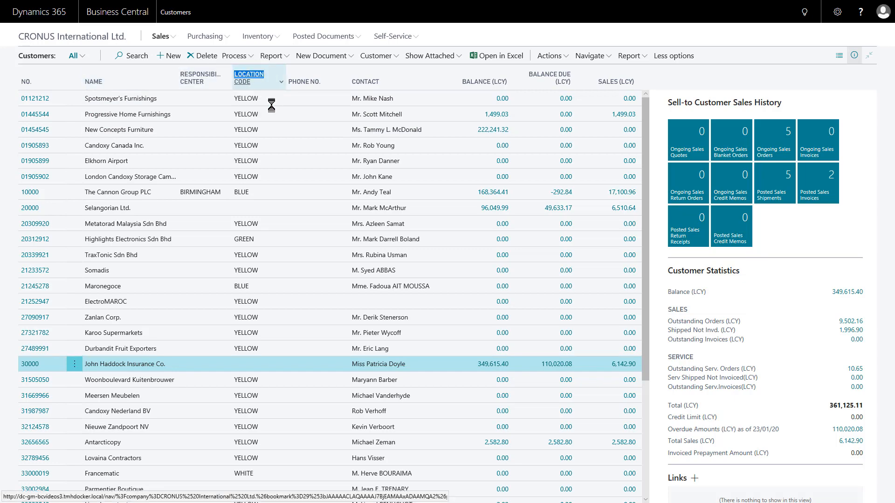
# - Sort by Location Code ascending then descending, and view the column's sort/filter options
pyautogui.click(248, 78)
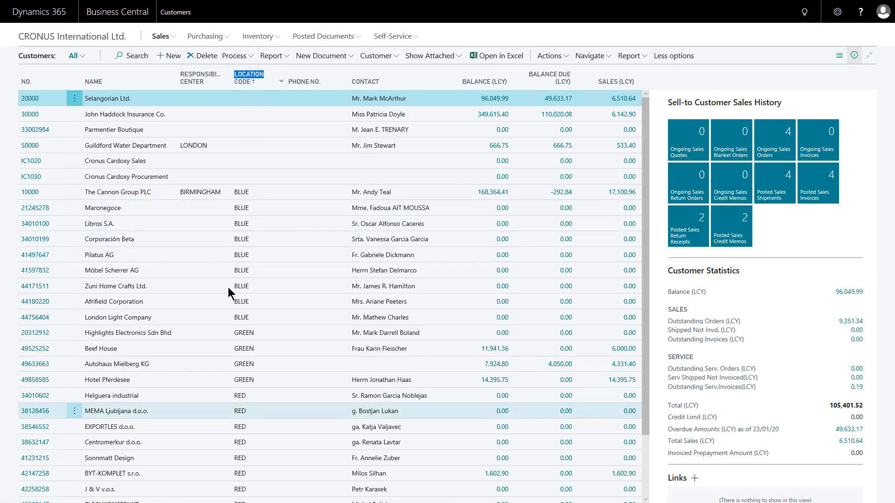
pyautogui.moveTo(248, 78)
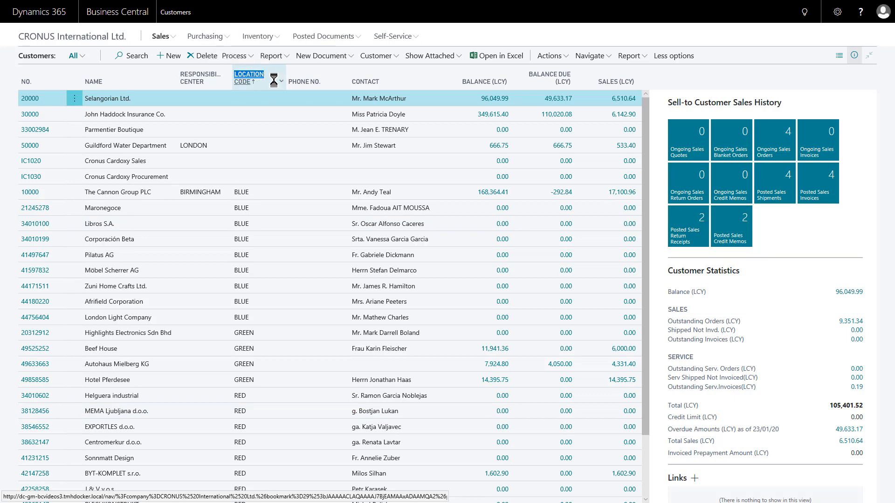
pyautogui.click(248, 78)
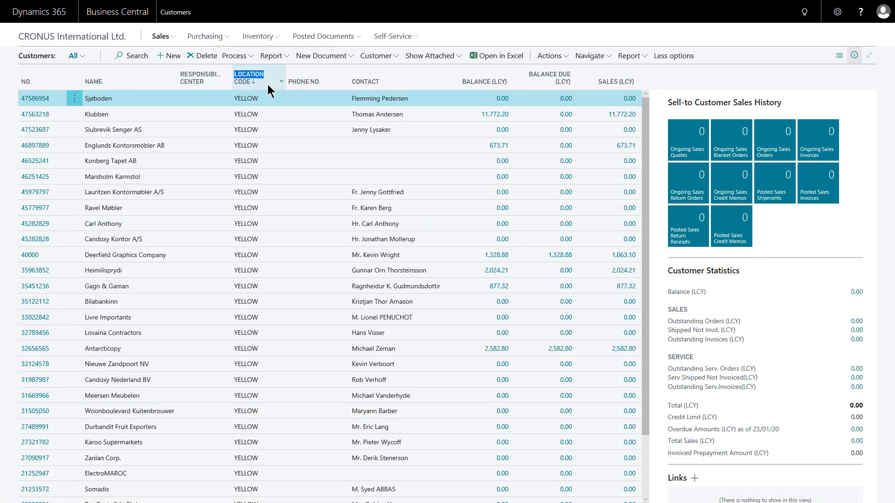
pyautogui.click(281, 81)
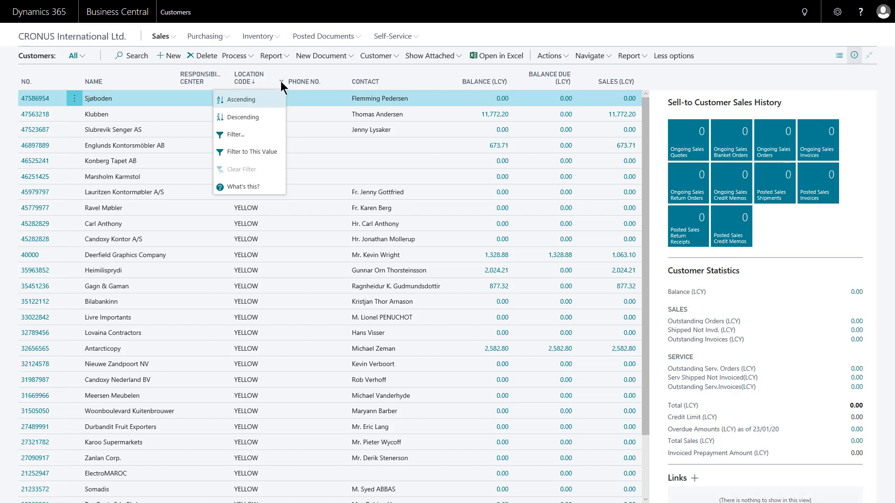
pyautogui.moveTo(250, 86)
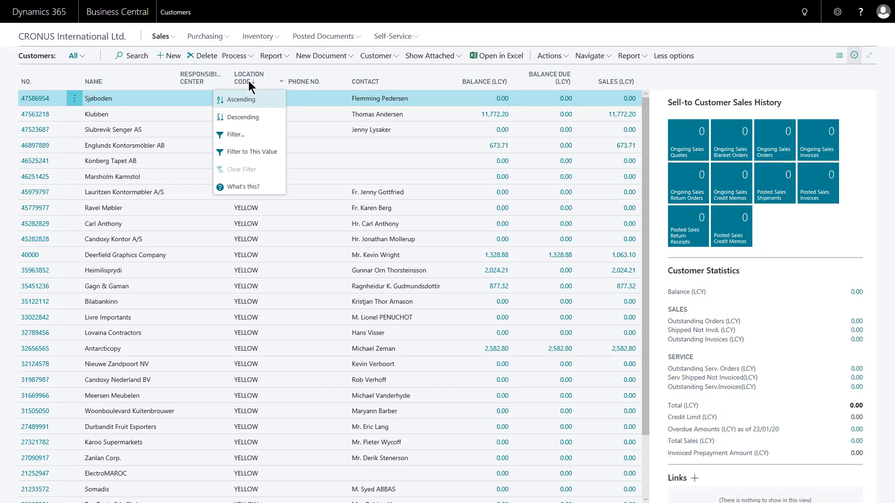
pyautogui.moveTo(262, 100)
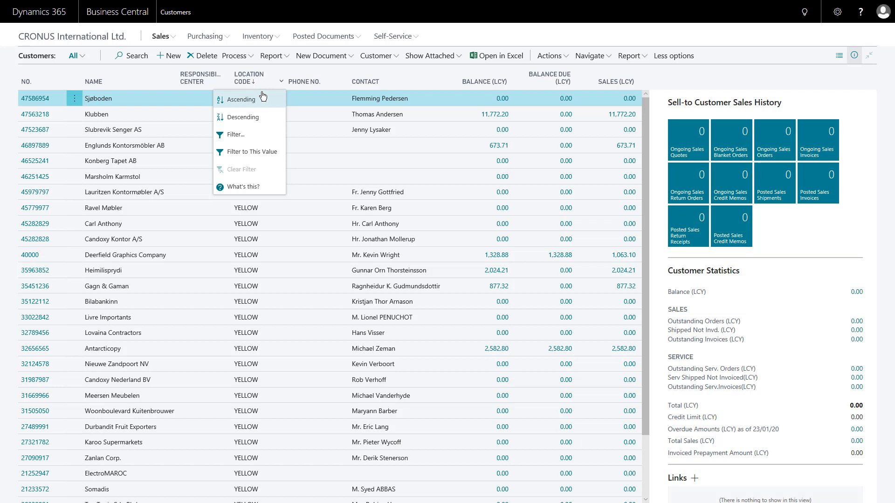
pyautogui.moveTo(233, 108)
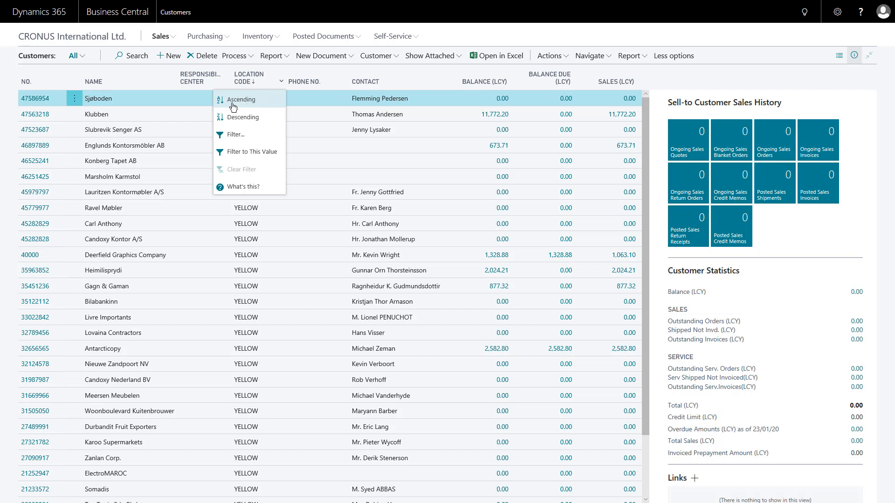
pyautogui.moveTo(248, 134)
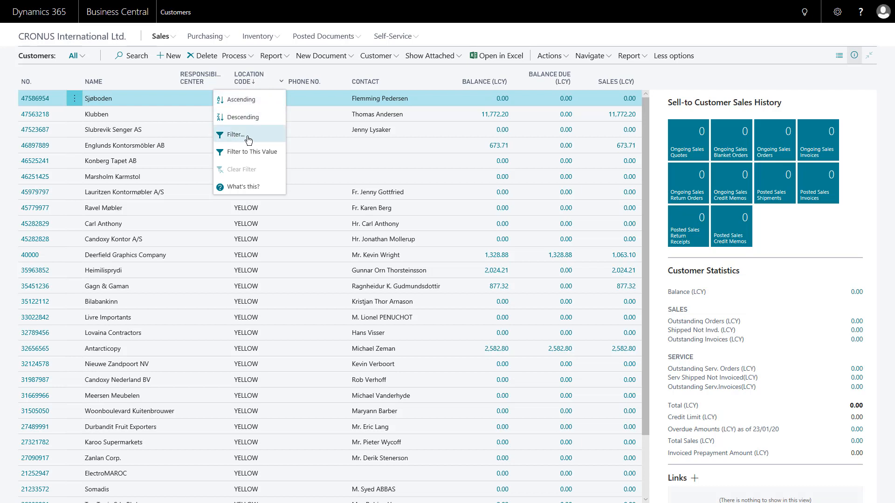
pyautogui.moveTo(228, 136)
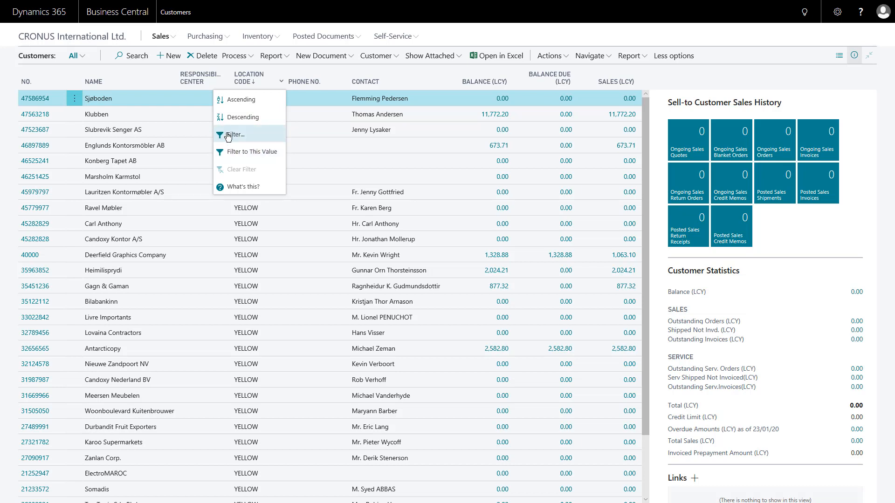
pyautogui.moveTo(244, 186)
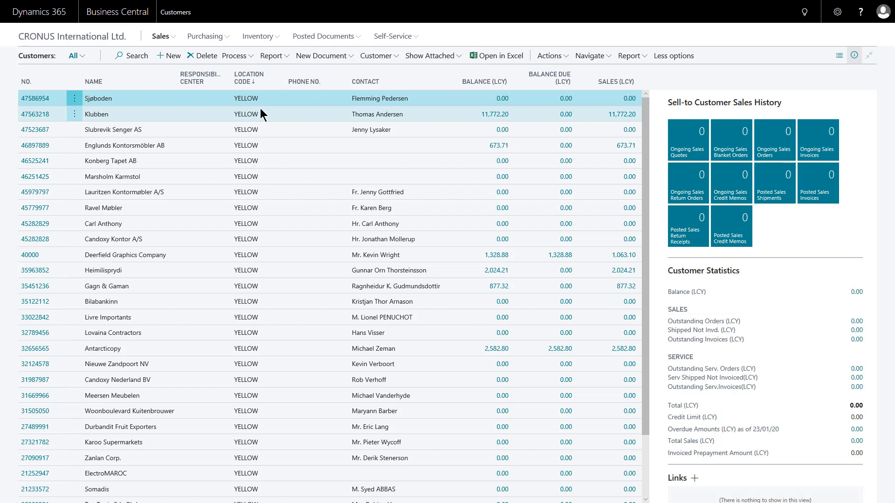
pyautogui.moveTo(330, 82)
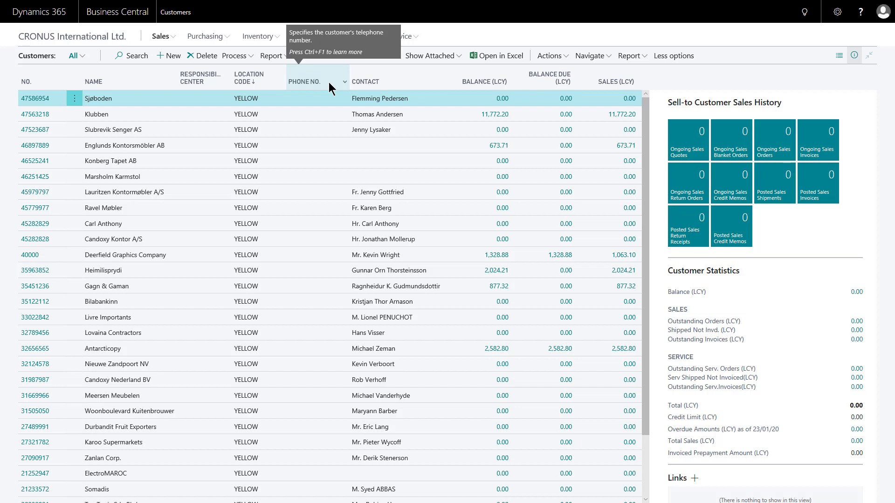
pyautogui.moveTo(341, 85)
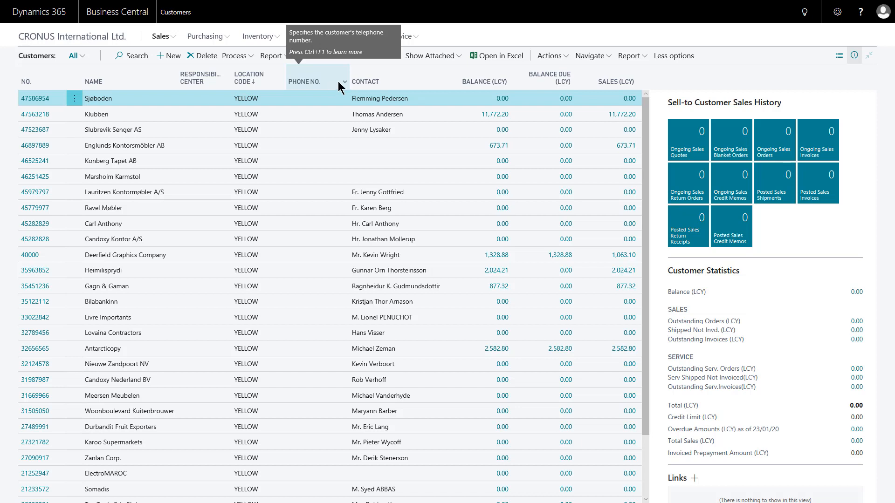
# - Pin the Phone No. column tooltip showing its description and Learn more link
pyautogui.click(345, 82)
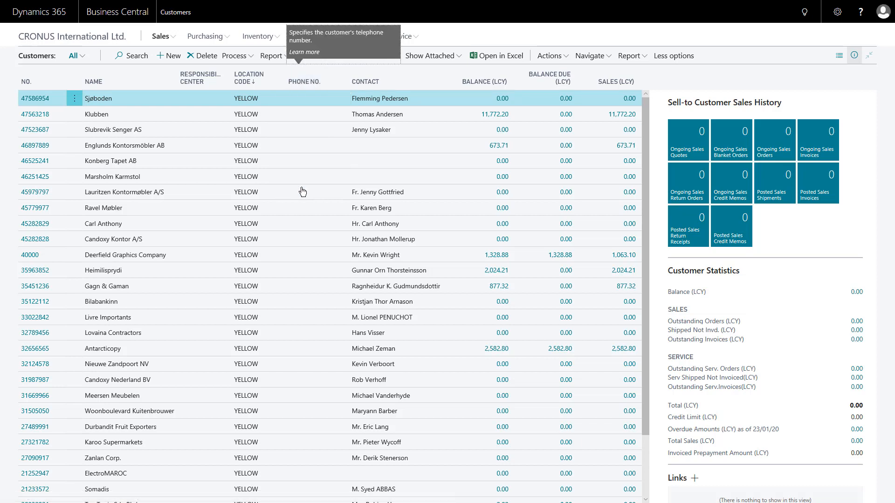
pyautogui.moveTo(305, 52)
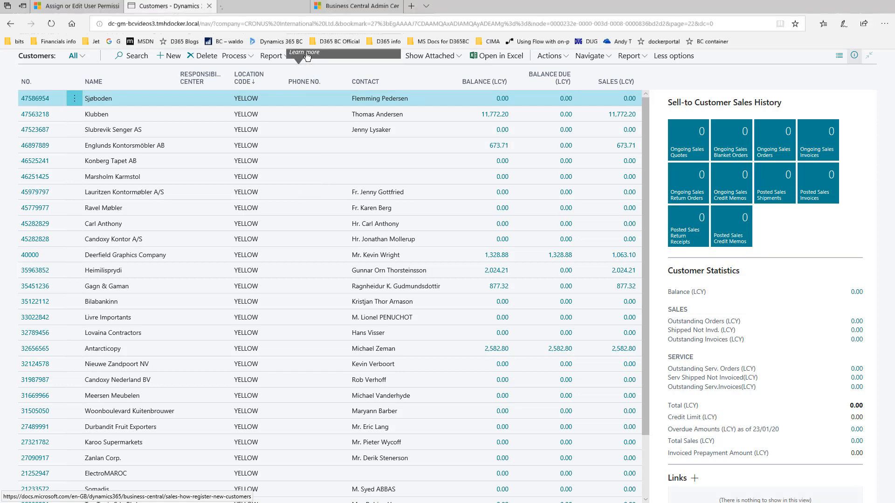
# - Follow the tooltip's Learn more link to the Register New Customers article on Microsoft Docs
pyautogui.click(305, 52)
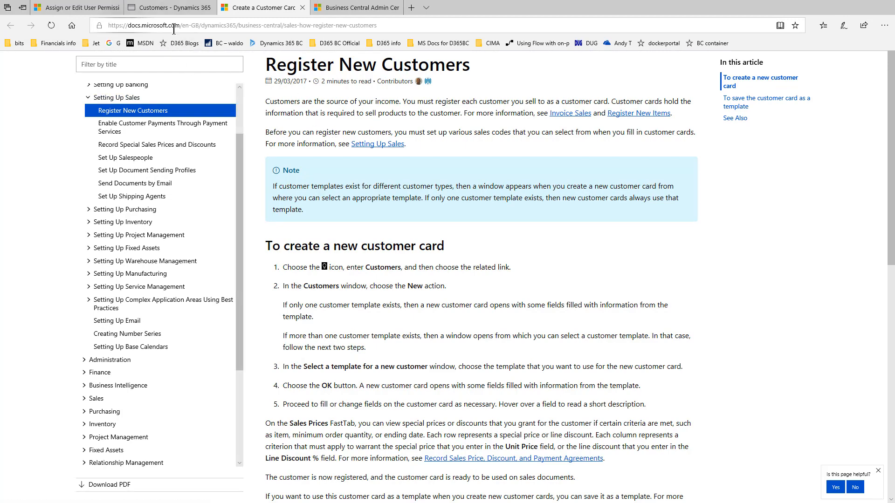
pyautogui.click(229, 25)
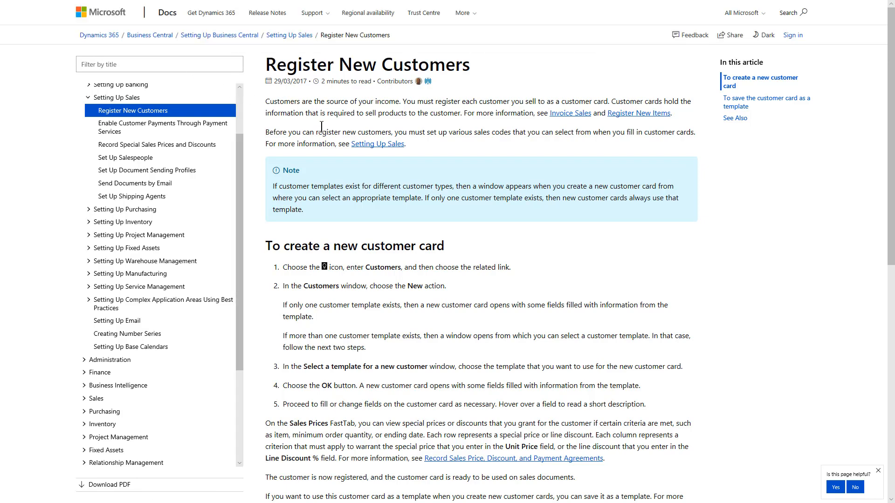
pyautogui.moveTo(344, 94)
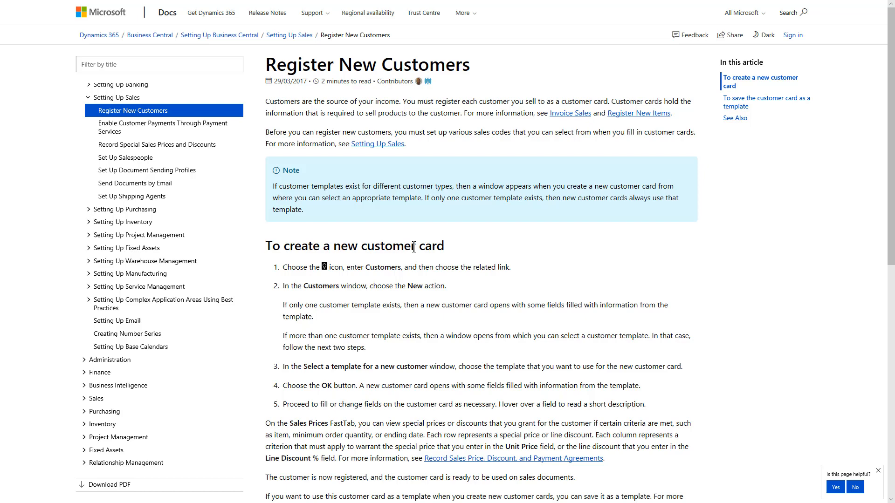
pyautogui.moveTo(398, 328)
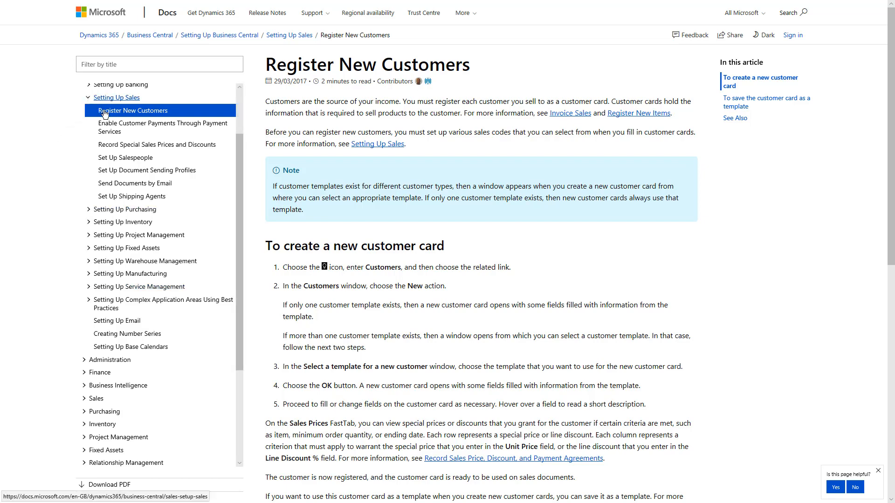
pyautogui.moveTo(132, 197)
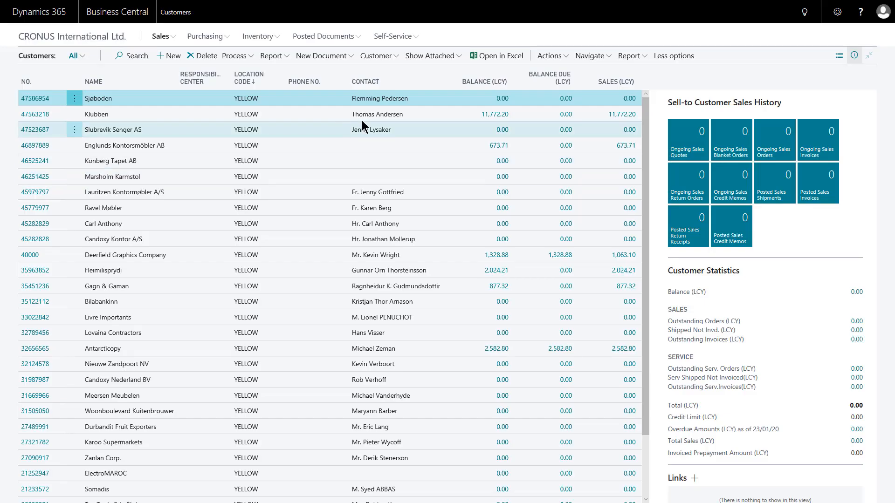
pyautogui.moveTo(496, 56)
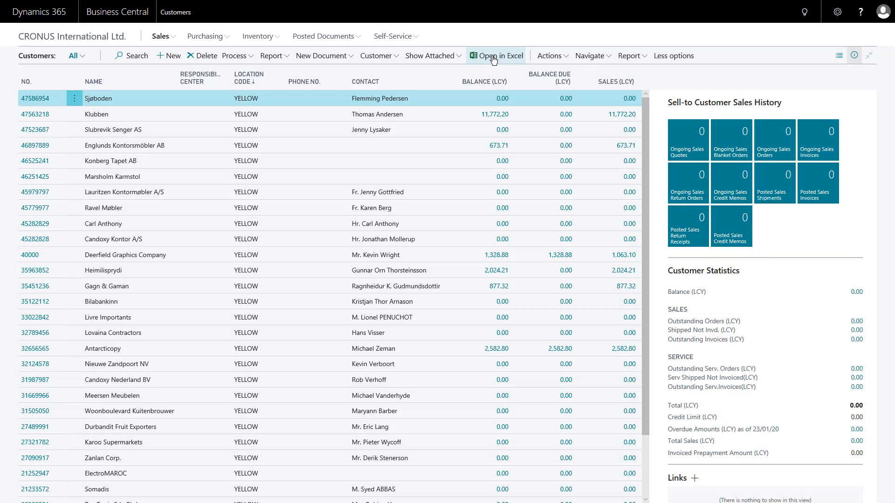
# - Start an Open in Excel download of the Customers list and dismiss the download bar
pyautogui.click(501, 55)
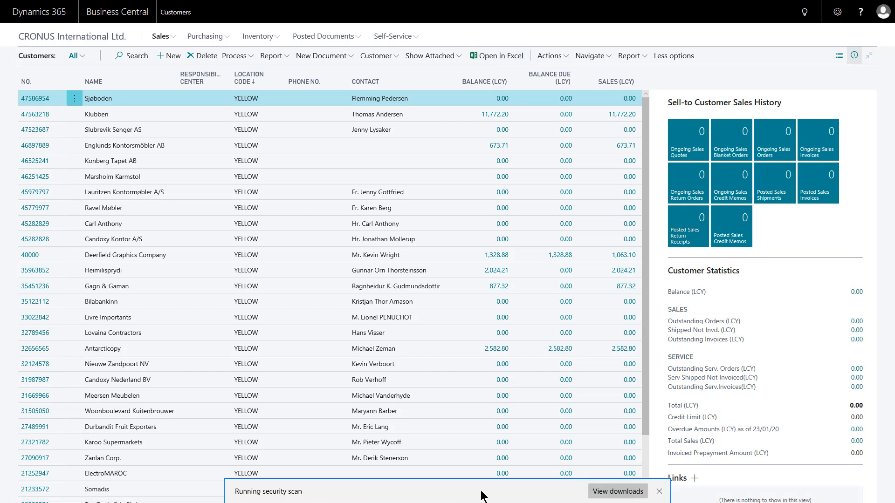
pyautogui.click(497, 55)
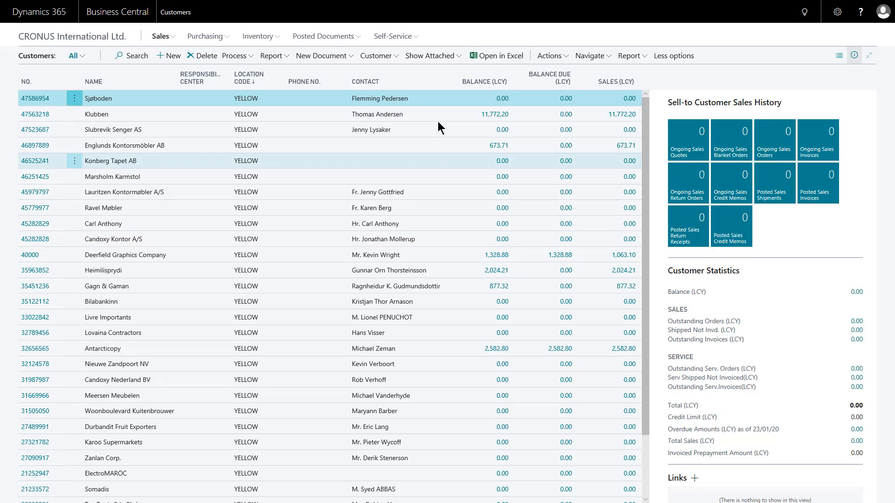
# - Sort customers by No., switch the list to Tall Tiles, then to the denser Tiles layout
pyautogui.click(29, 81)
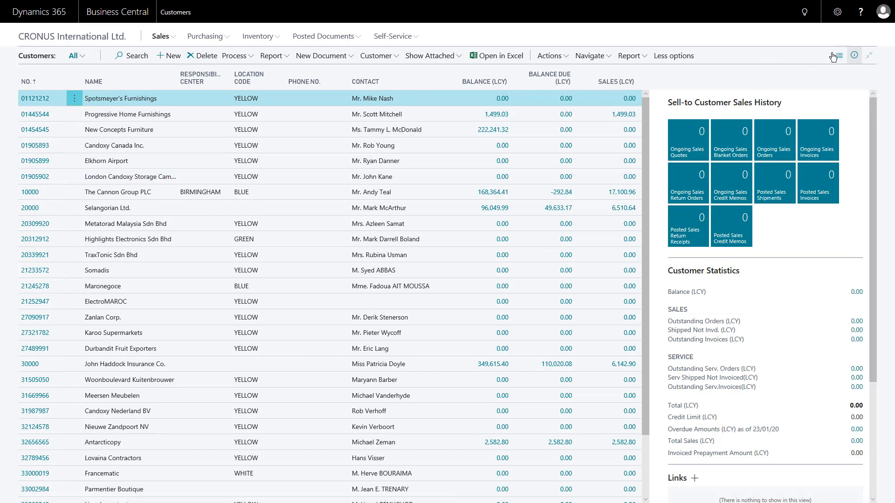
pyautogui.click(838, 55)
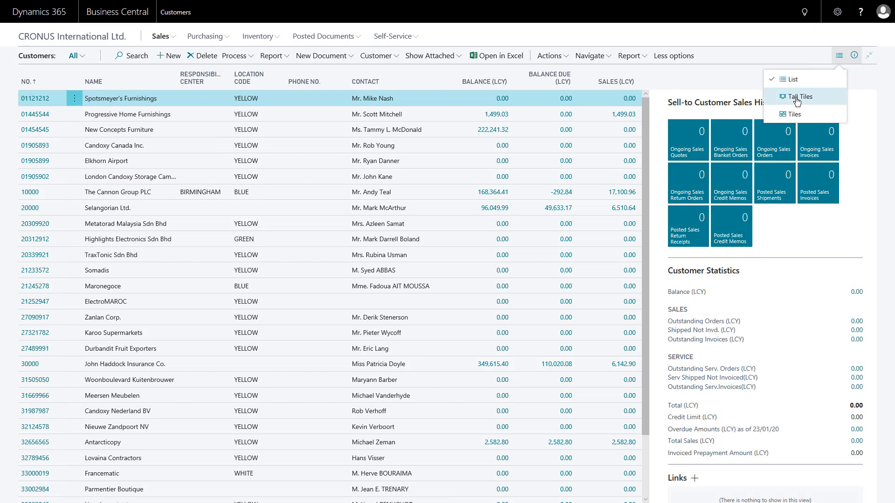
pyautogui.click(798, 96)
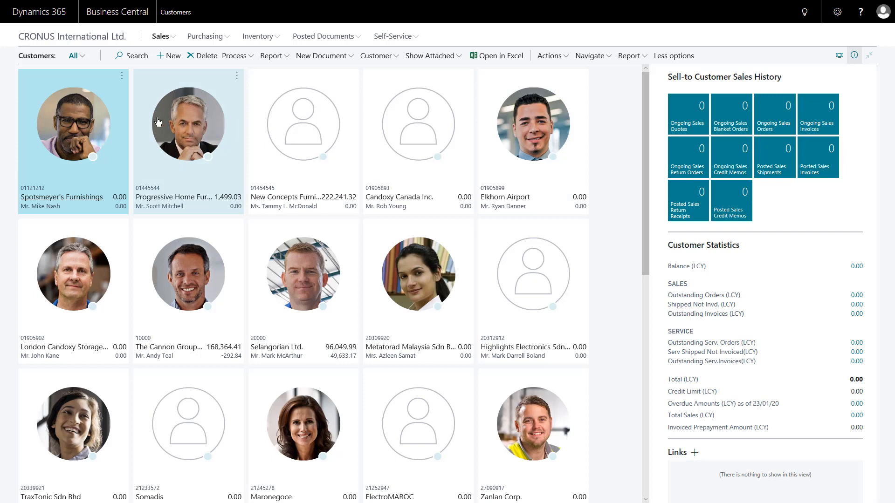
pyautogui.moveTo(168, 187)
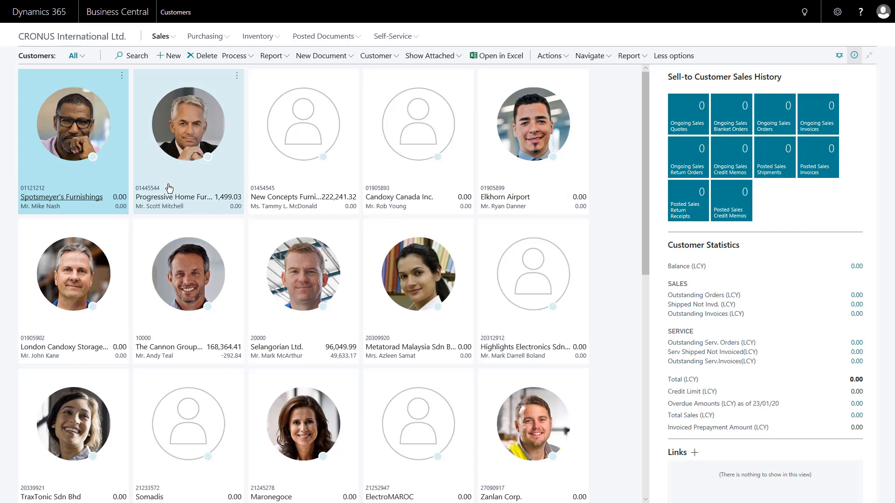
pyautogui.moveTo(180, 155)
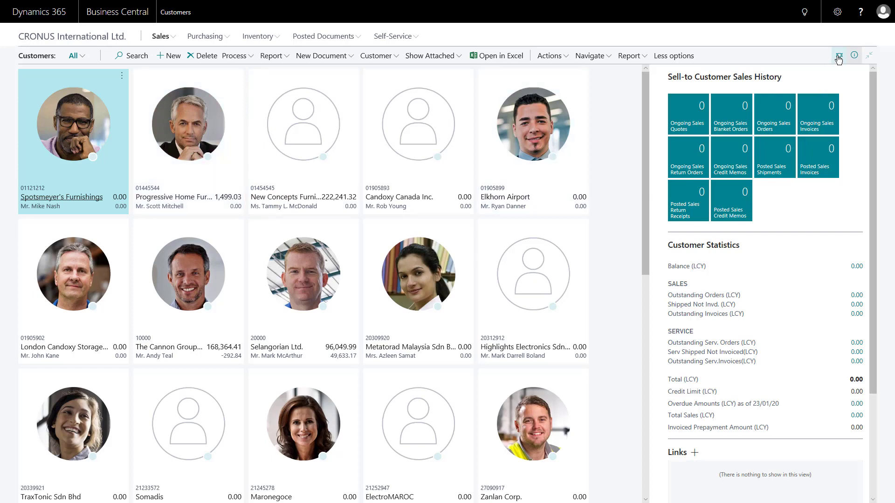
pyautogui.click(838, 55)
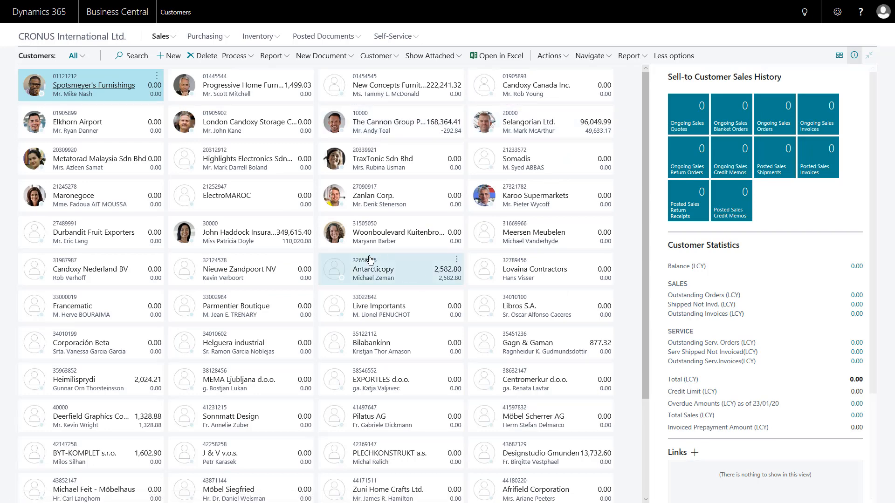
pyautogui.click(537, 121)
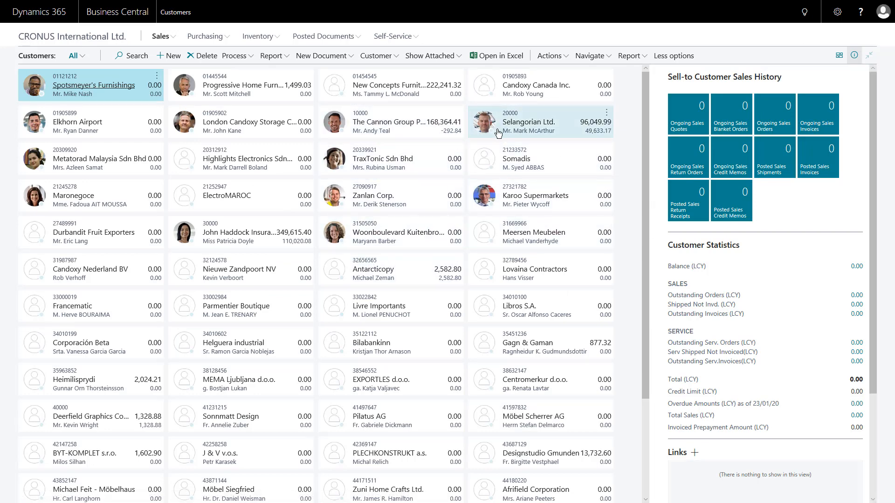
pyautogui.moveTo(257, 37)
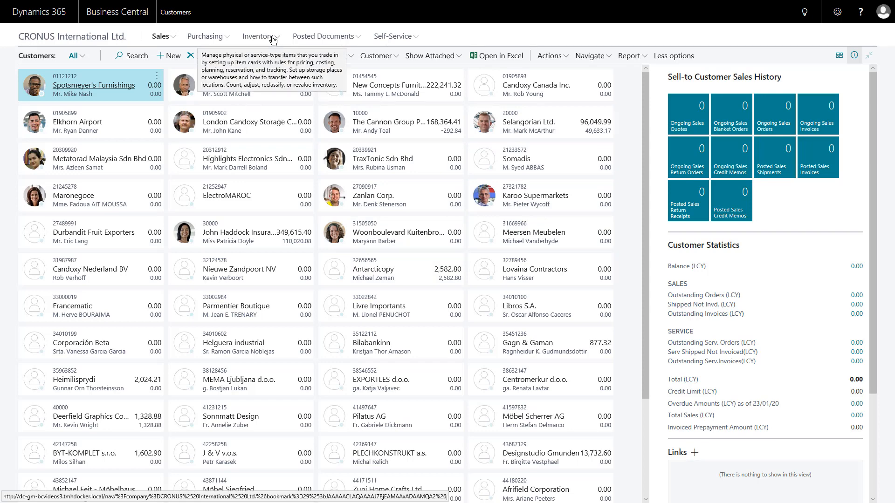
# - Go to Inventory > Items and look over the item columns
pyautogui.click(258, 35)
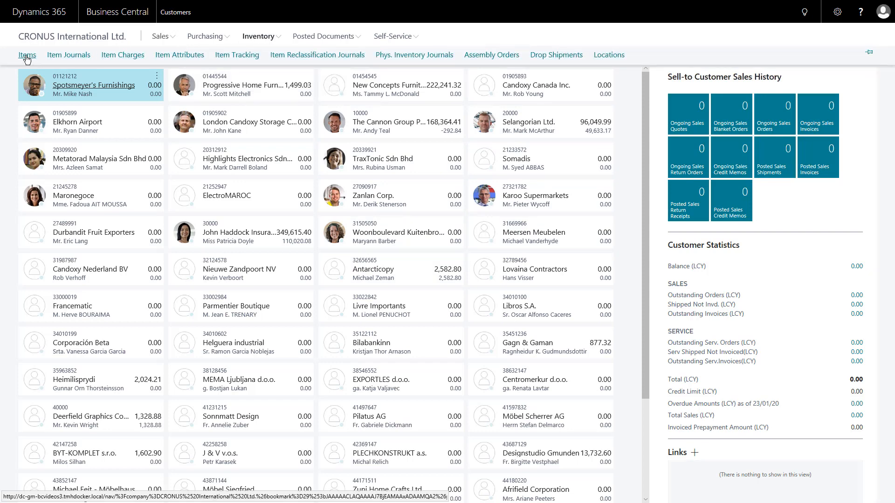
pyautogui.click(27, 55)
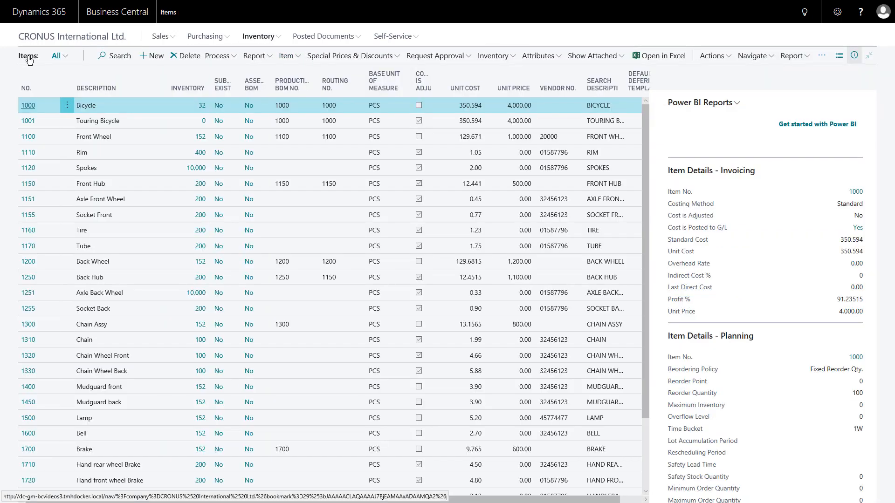
pyautogui.click(97, 89)
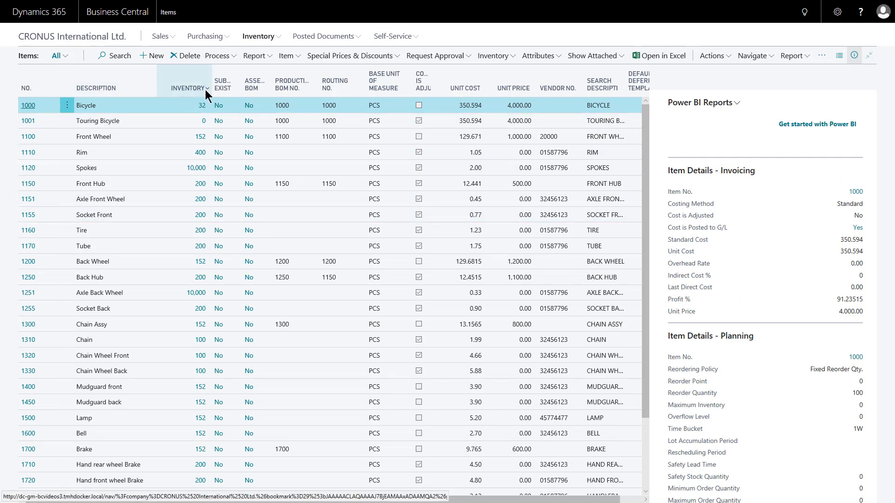
pyautogui.moveTo(225, 91)
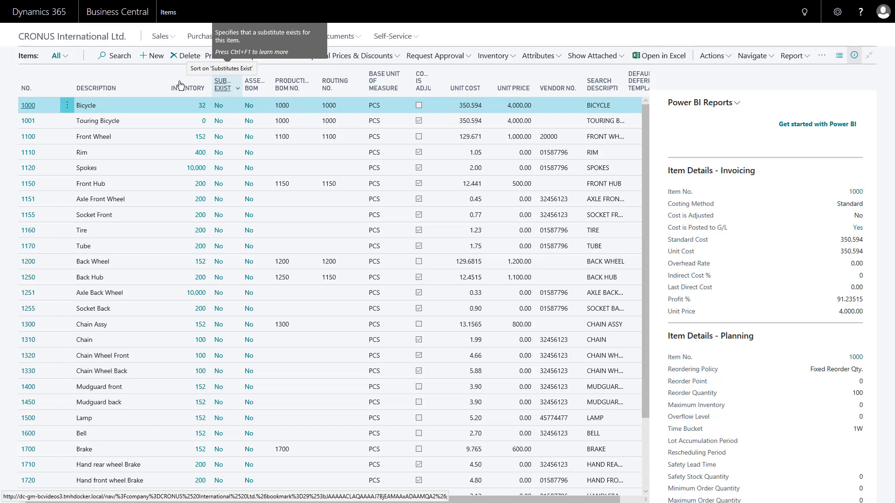
# - Review the Items list actions, peeking into the Request Approval menu and closing it
pyautogui.click(217, 55)
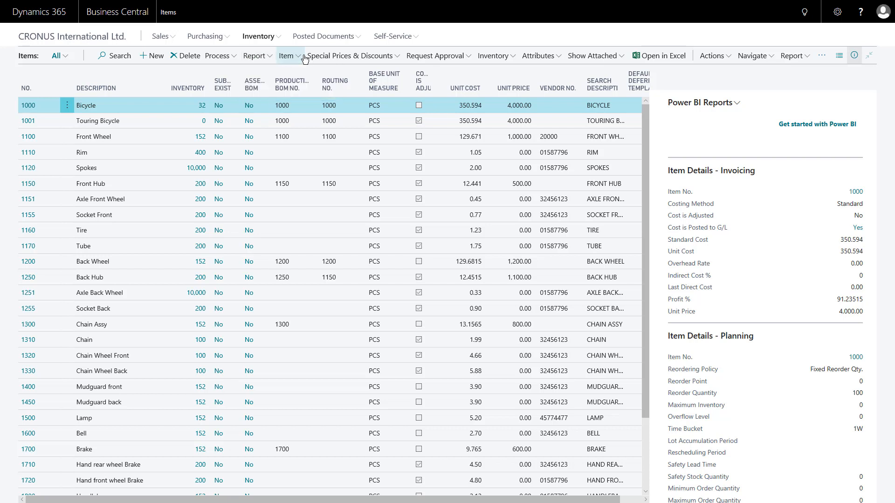
pyautogui.click(436, 55)
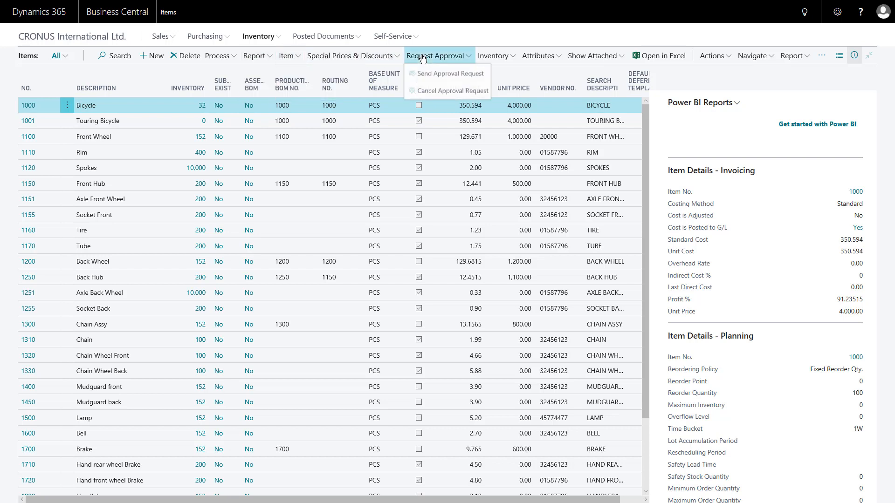
pyautogui.click(689, 137)
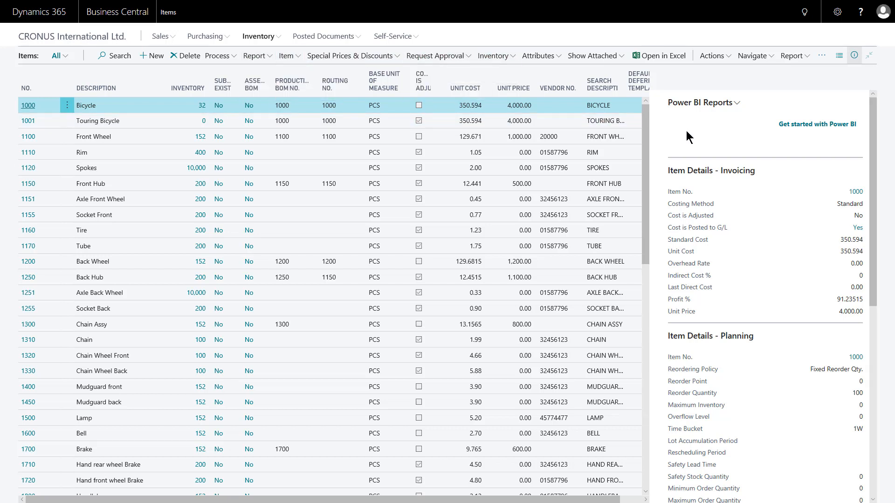
pyautogui.moveTo(759, 215)
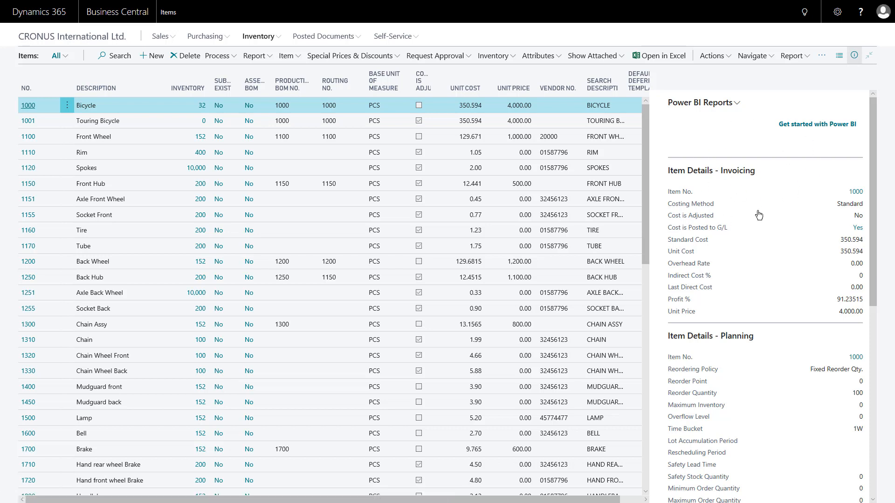
pyautogui.moveTo(735, 370)
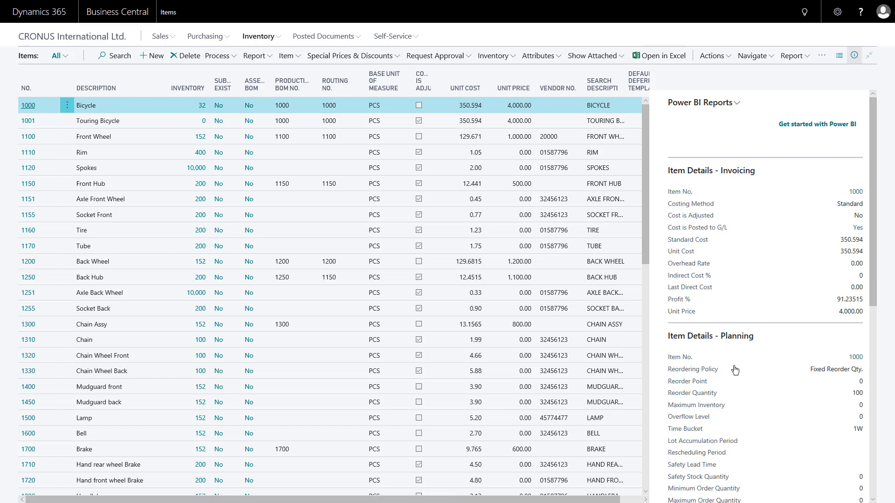
# - Scroll down to item 1900-S, PARIS Guest Chair, black, so its fact boxes show
pyautogui.scroll(-3)
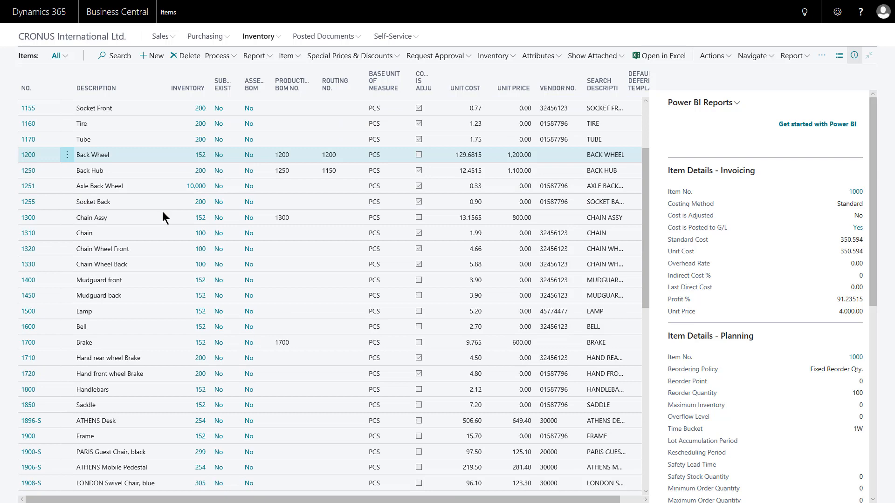
pyautogui.scroll(-3)
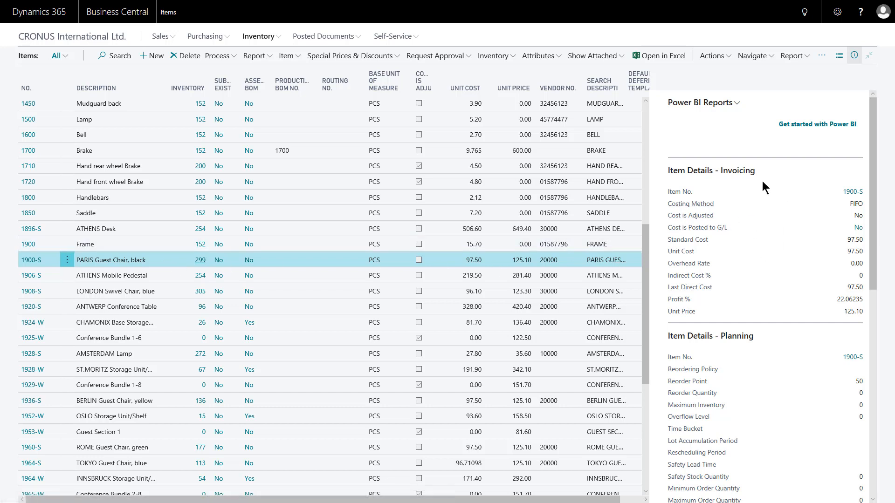
pyautogui.moveTo(770, 264)
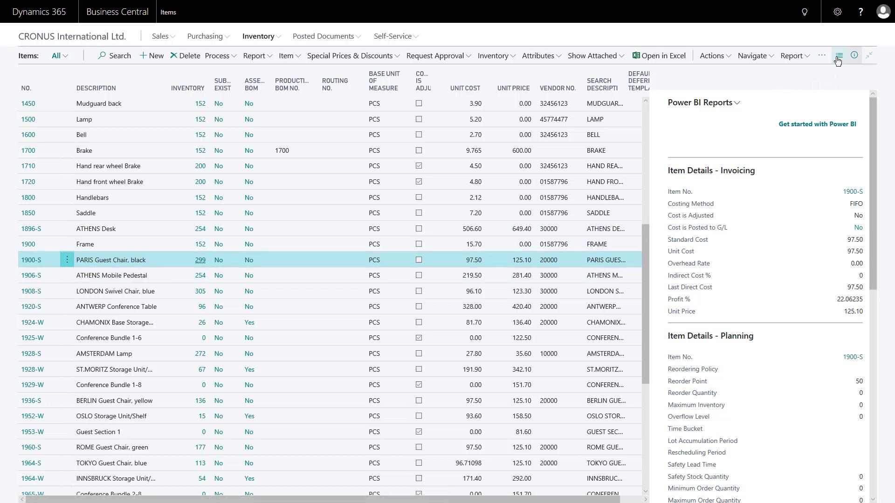
# - Switch the Items list to the Tiles layout and browse the product picture tiles
pyautogui.click(839, 55)
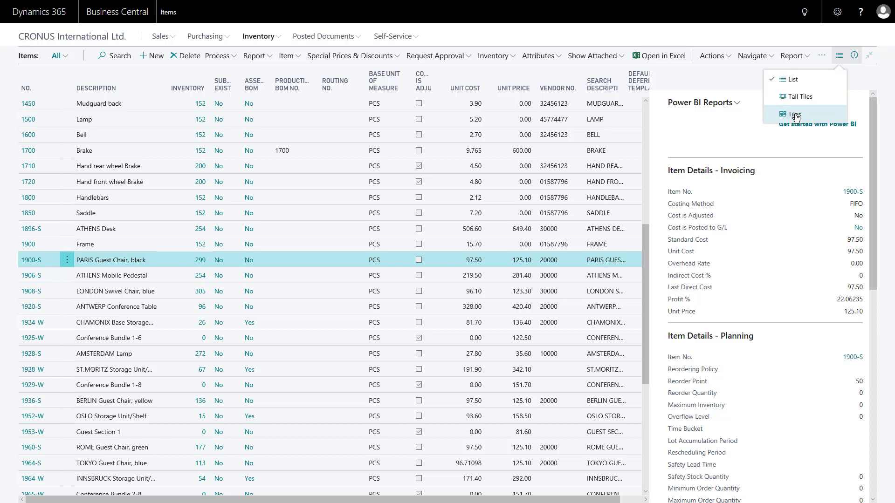
pyautogui.click(795, 114)
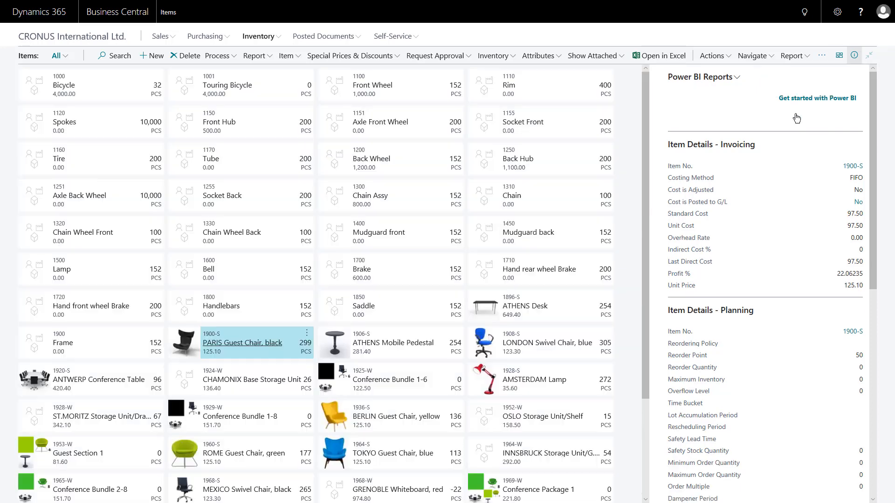
pyautogui.scroll(-3)
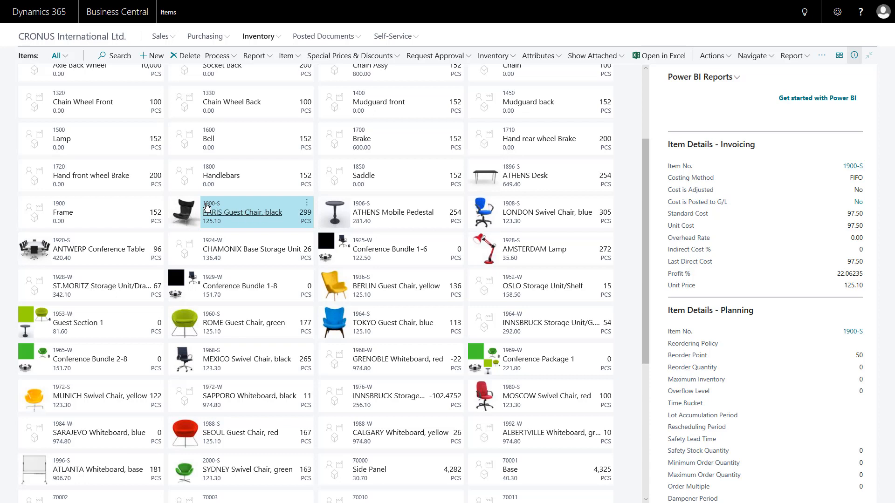
pyautogui.moveTo(489, 222)
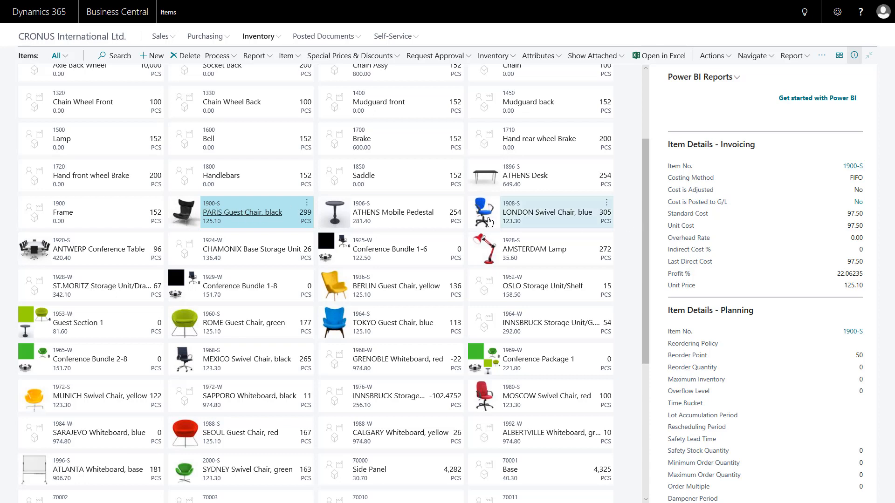
pyautogui.moveTo(420, 207)
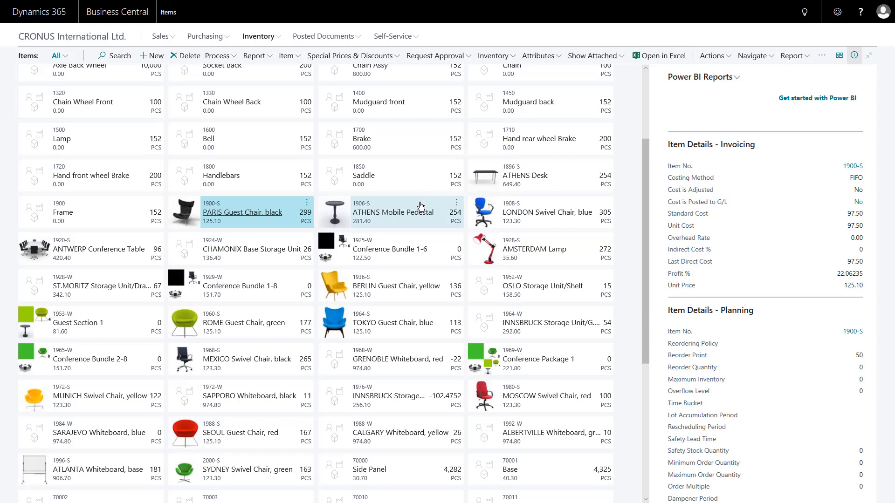
pyautogui.moveTo(48, 40)
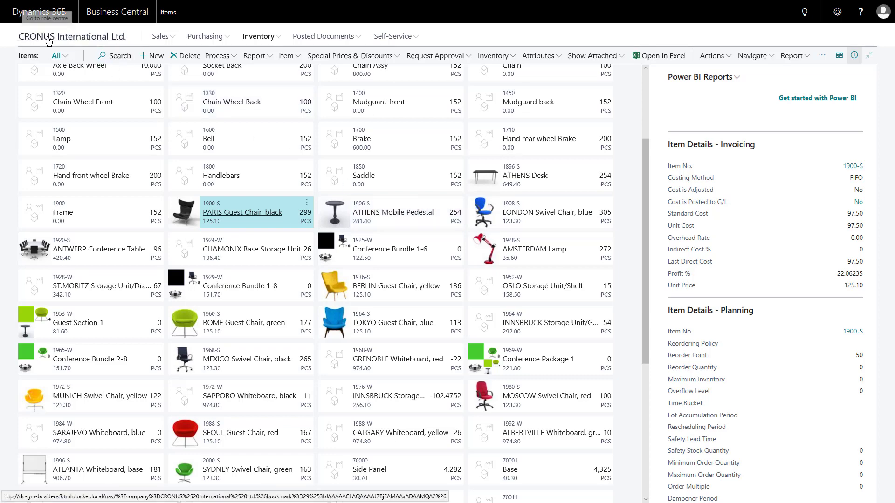